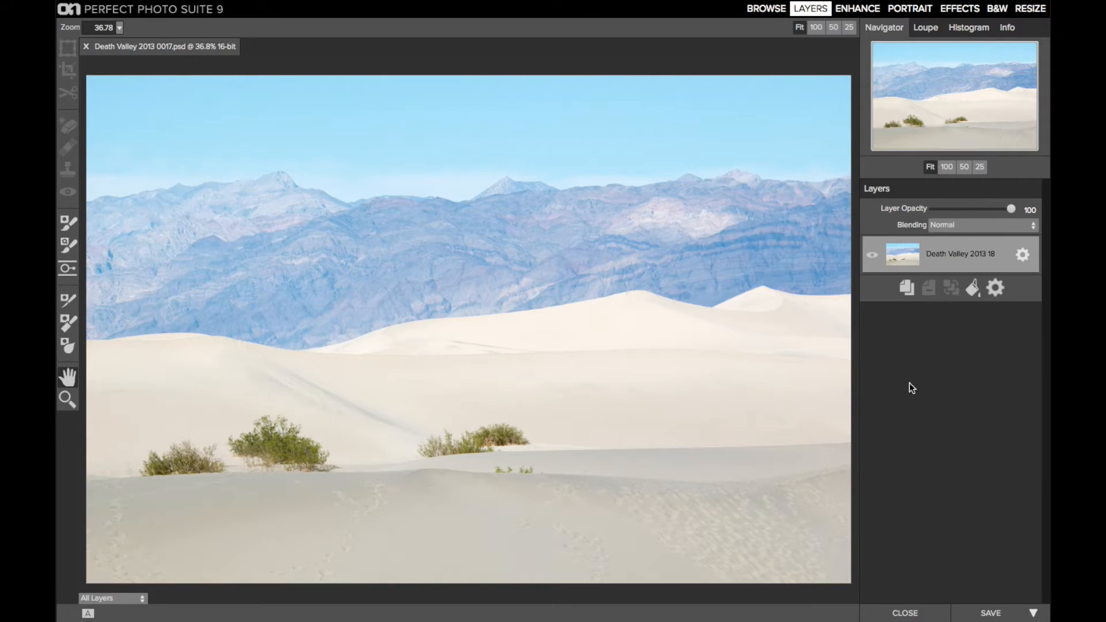
pyautogui.moveTo(680, 355)
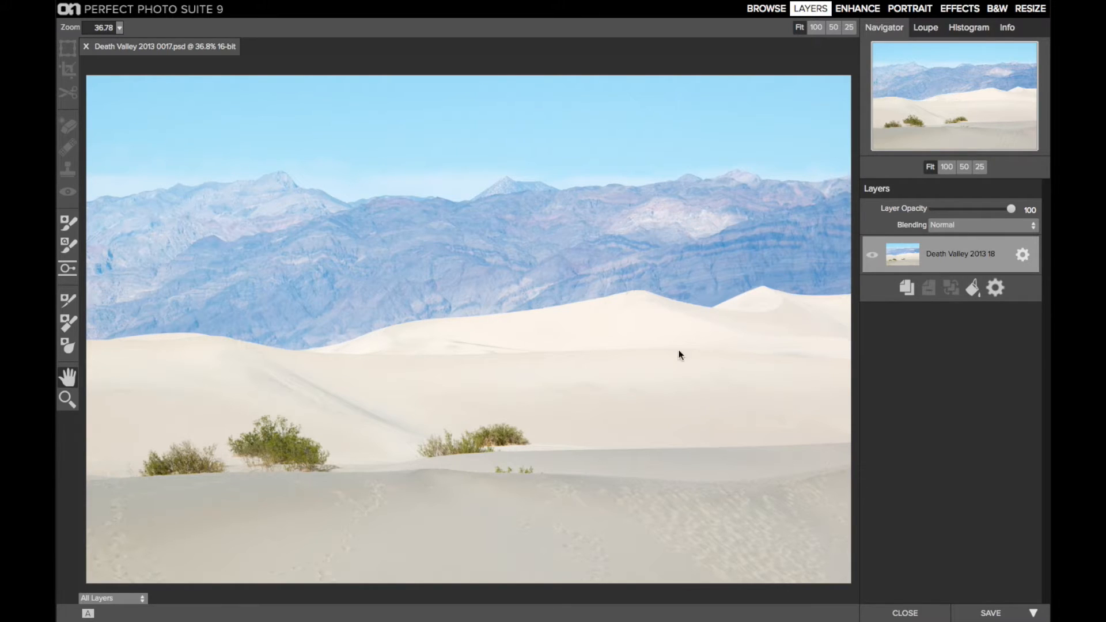
pyautogui.moveTo(643, 240)
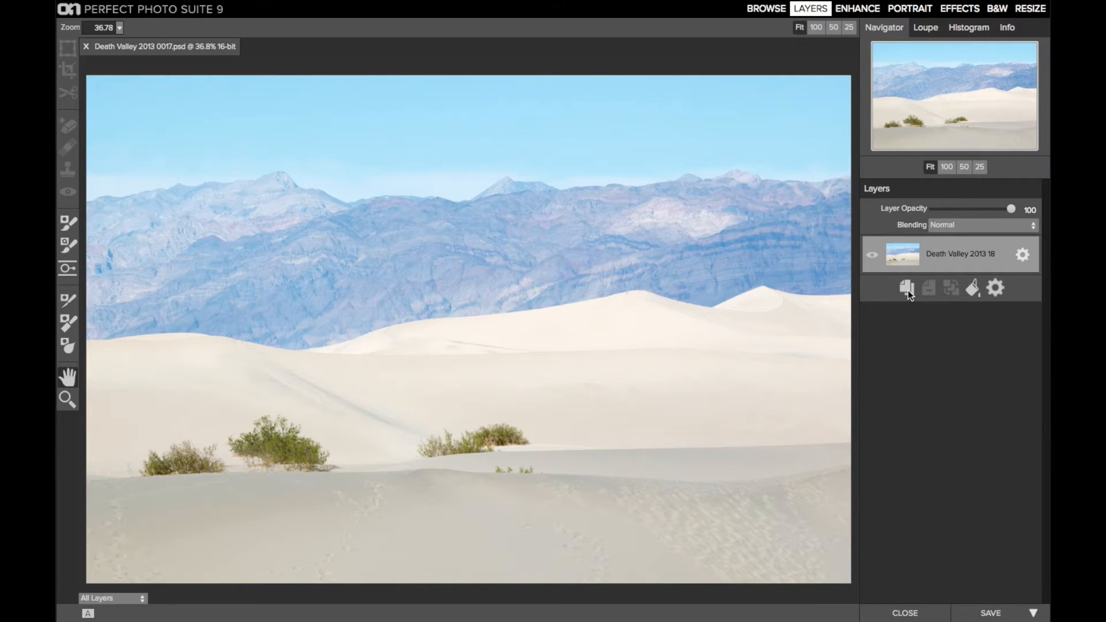
# - Duplicate the dune photo layer and pick the Retouch Brush for the footprints
pyautogui.click(907, 288)
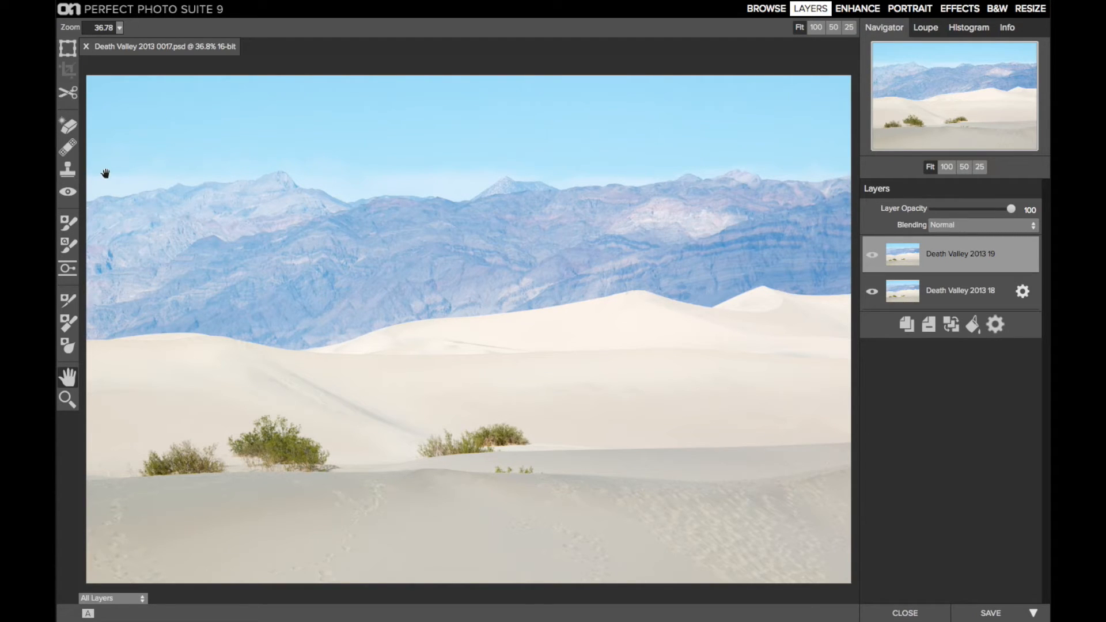
pyautogui.moveTo(68, 148)
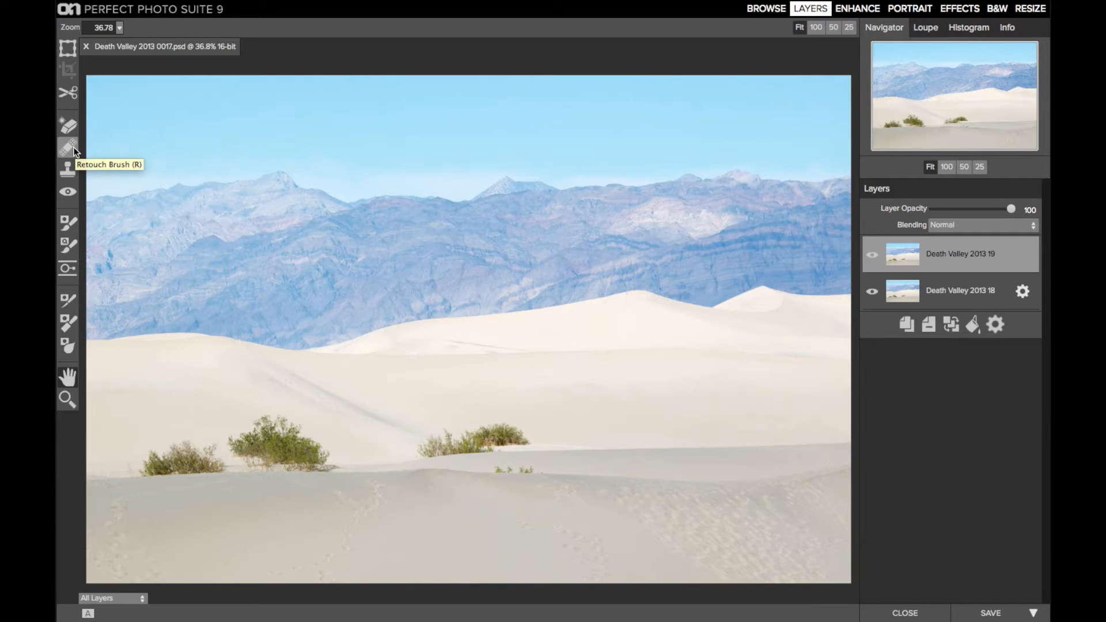
pyautogui.click(68, 146)
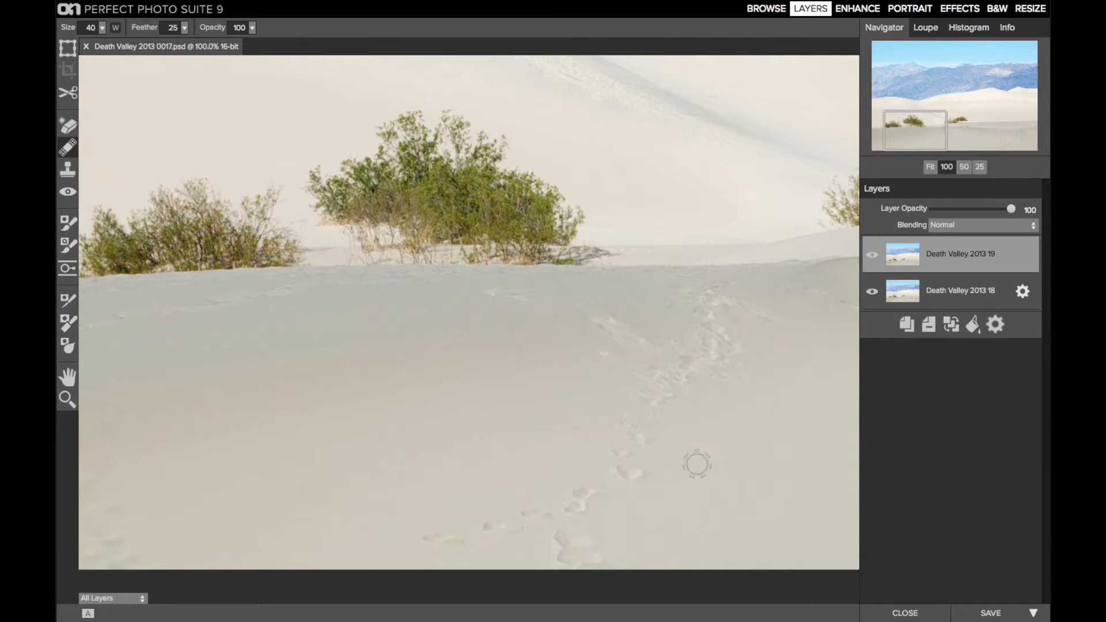
# - With brush size 175, paint away the footprint trail on the dune slope and crest
pyautogui.write('175')
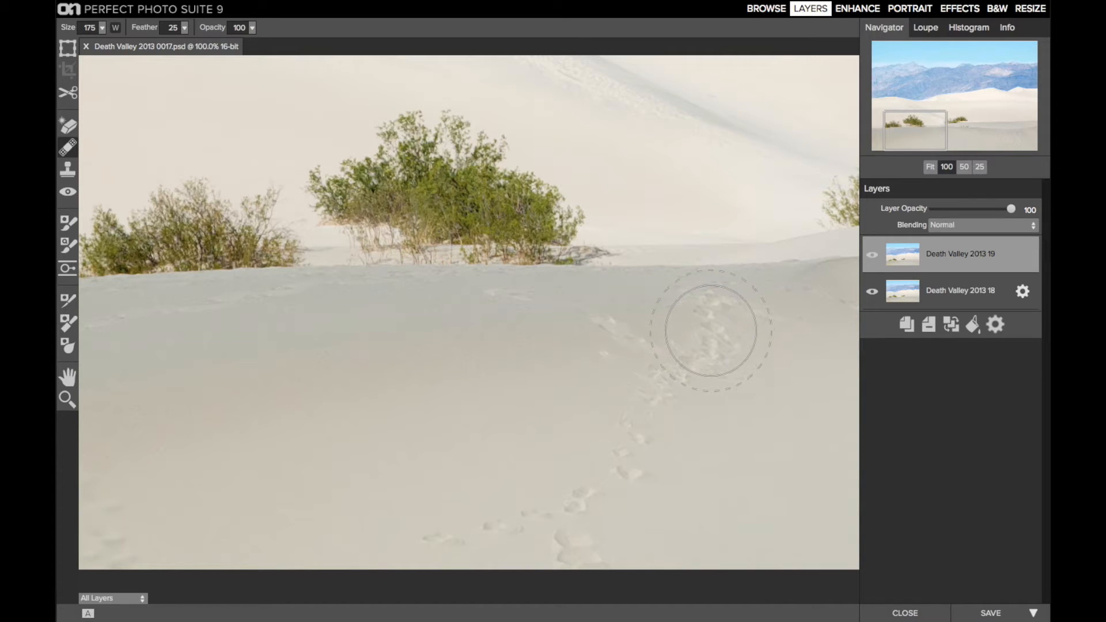
pyautogui.click(711, 326)
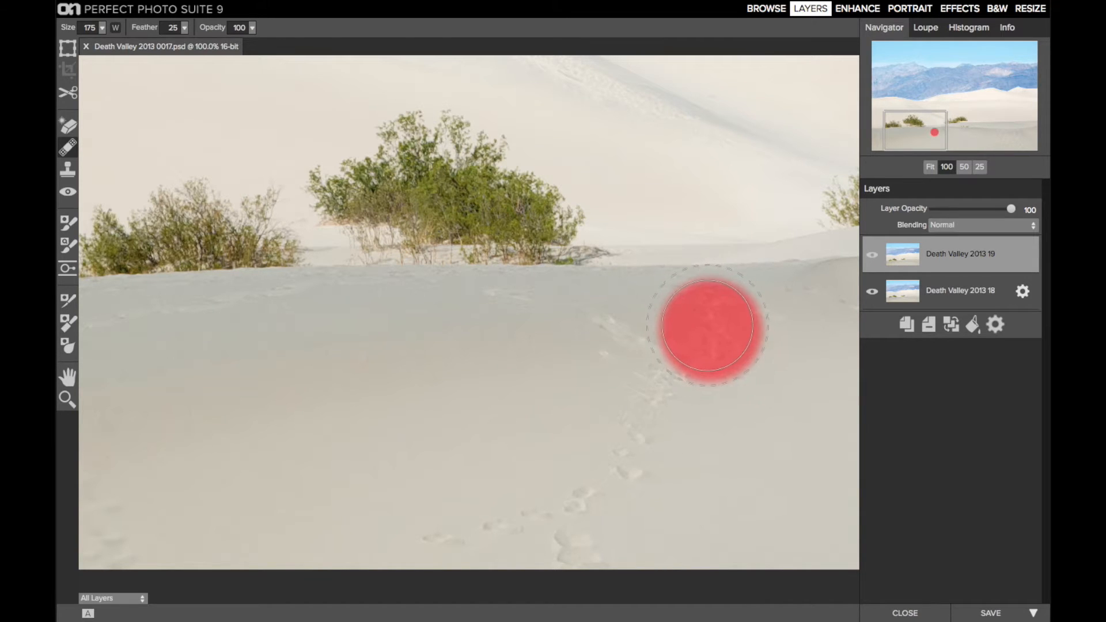
pyautogui.moveTo(709, 324); pyautogui.dragTo(592, 328)
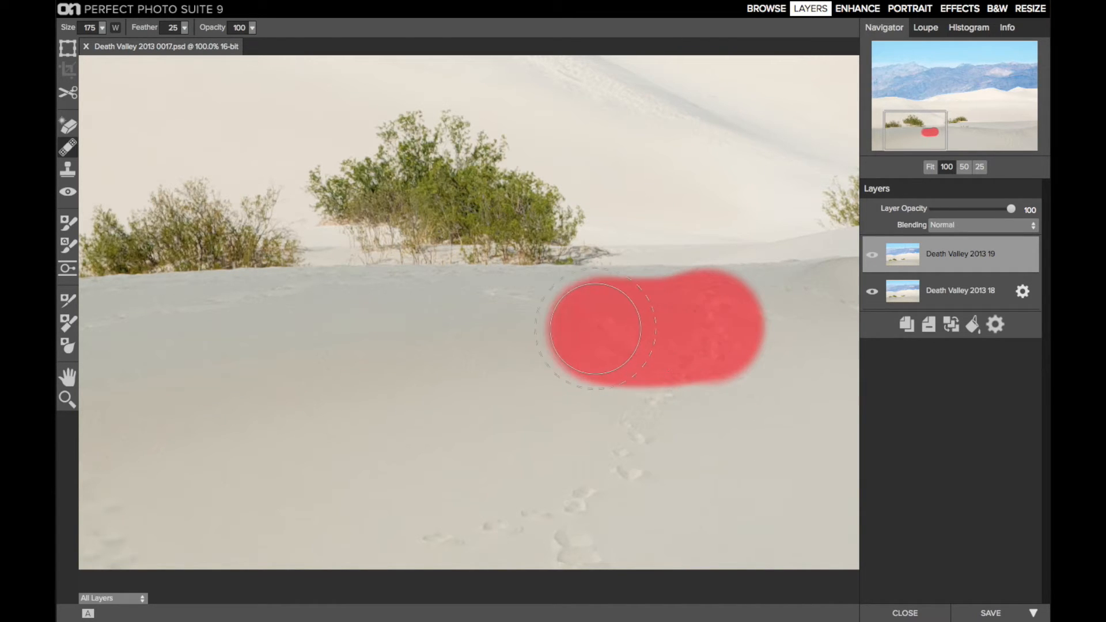
pyautogui.moveTo(599, 329); pyautogui.dragTo(575, 546)
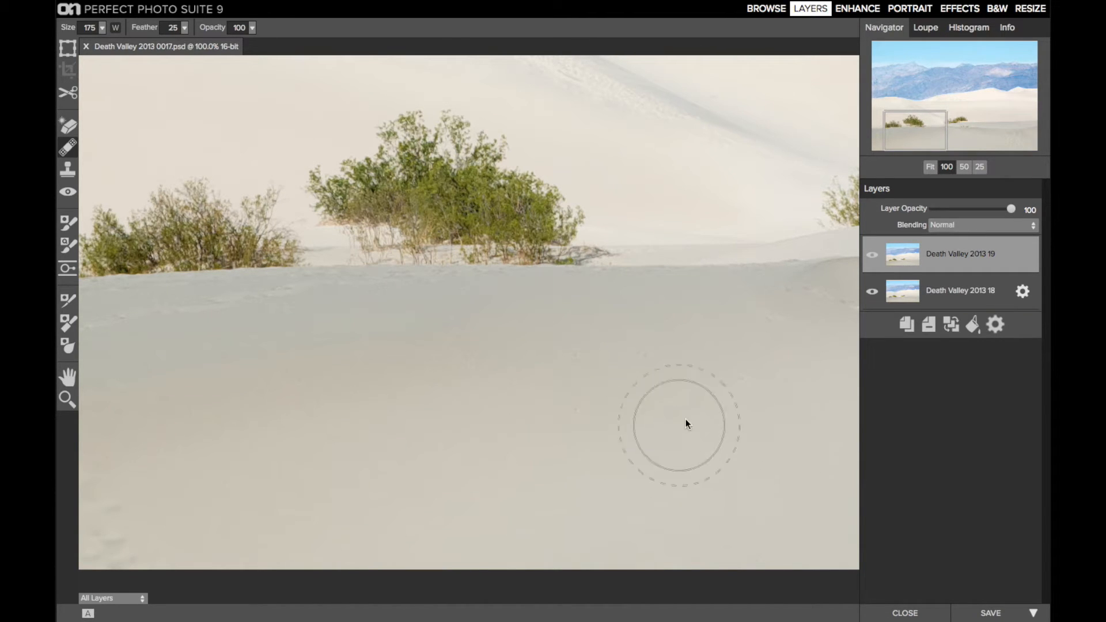
# - Move to the left-hand bushes and remove the tracks beneath them along the ridge
pyautogui.click(775, 345)
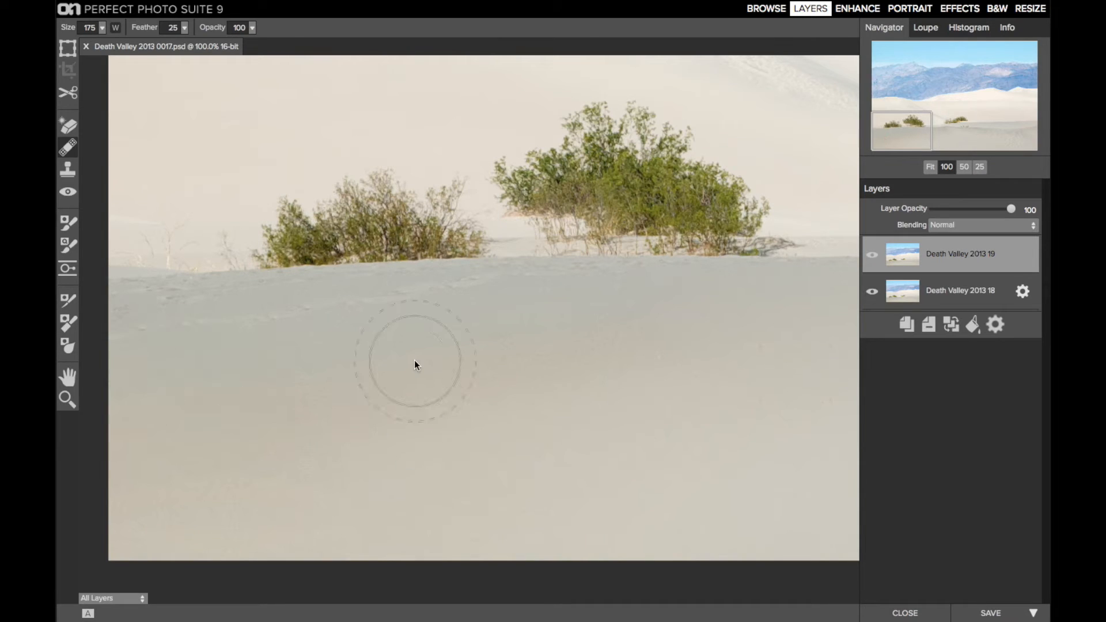
pyautogui.moveTo(416, 363); pyautogui.dragTo(642, 290)
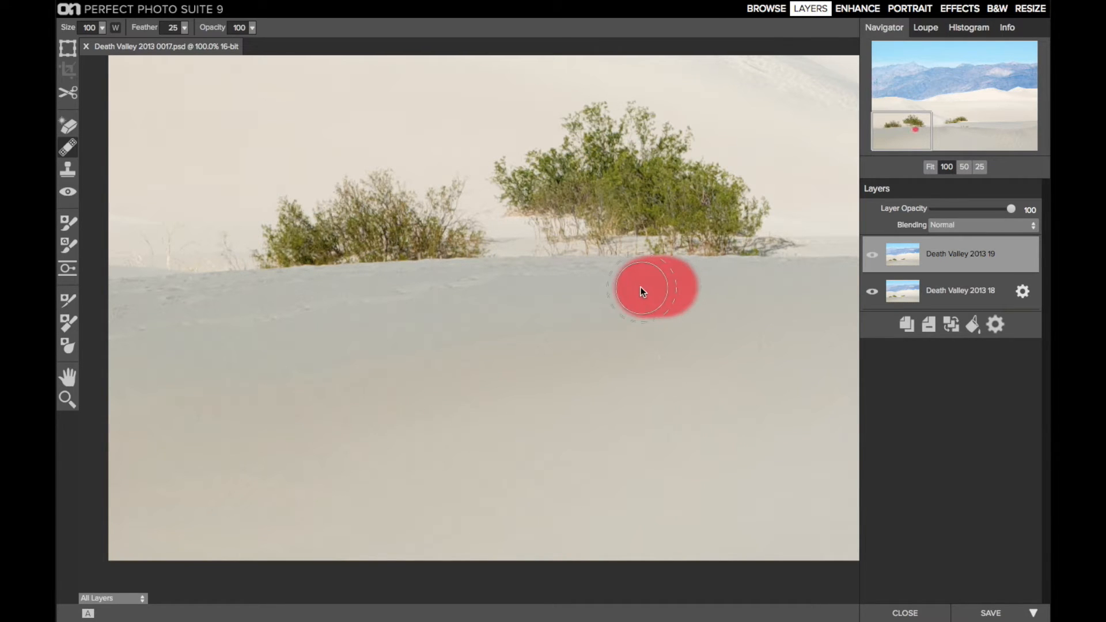
pyautogui.moveTo(641, 289); pyautogui.dragTo(329, 300)
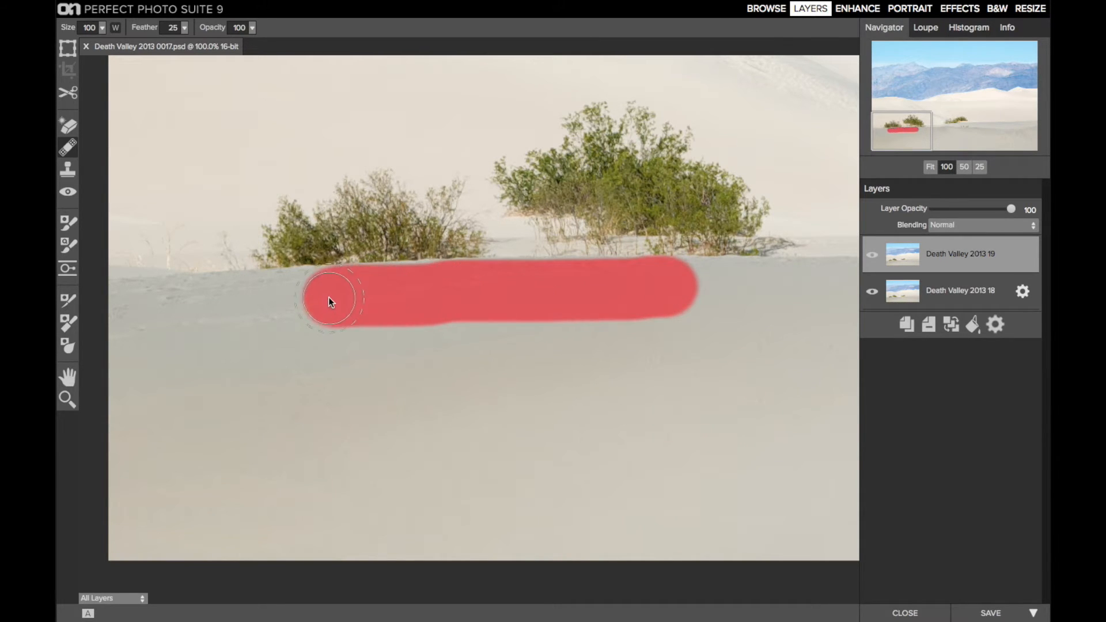
pyautogui.moveTo(328, 300); pyautogui.dragTo(212, 332)
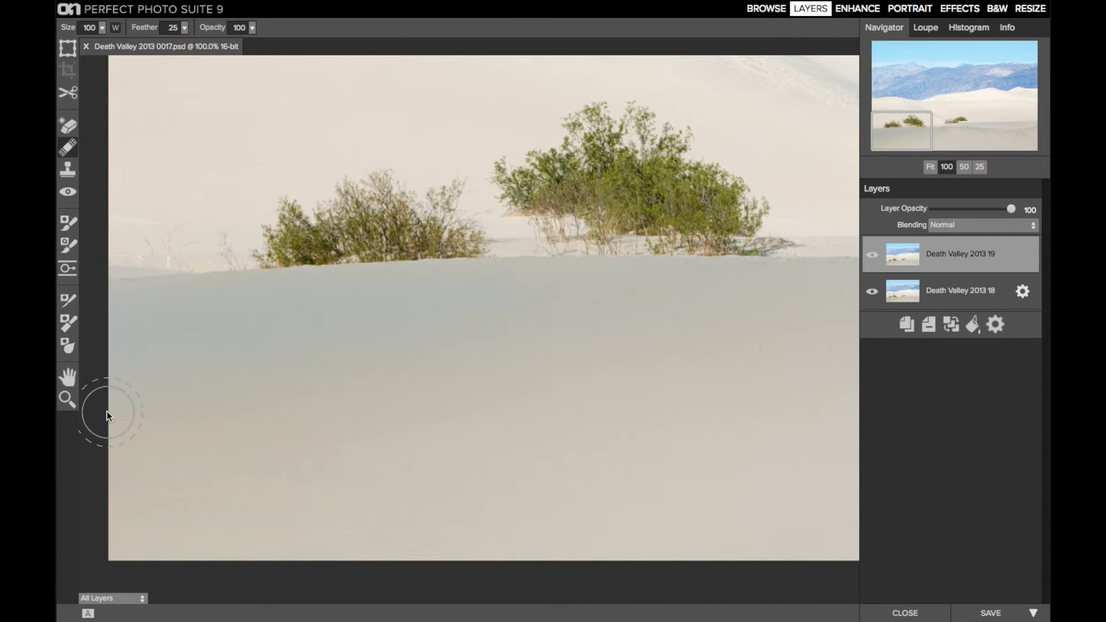
pyautogui.moveTo(656, 331)
pyautogui.write('22')
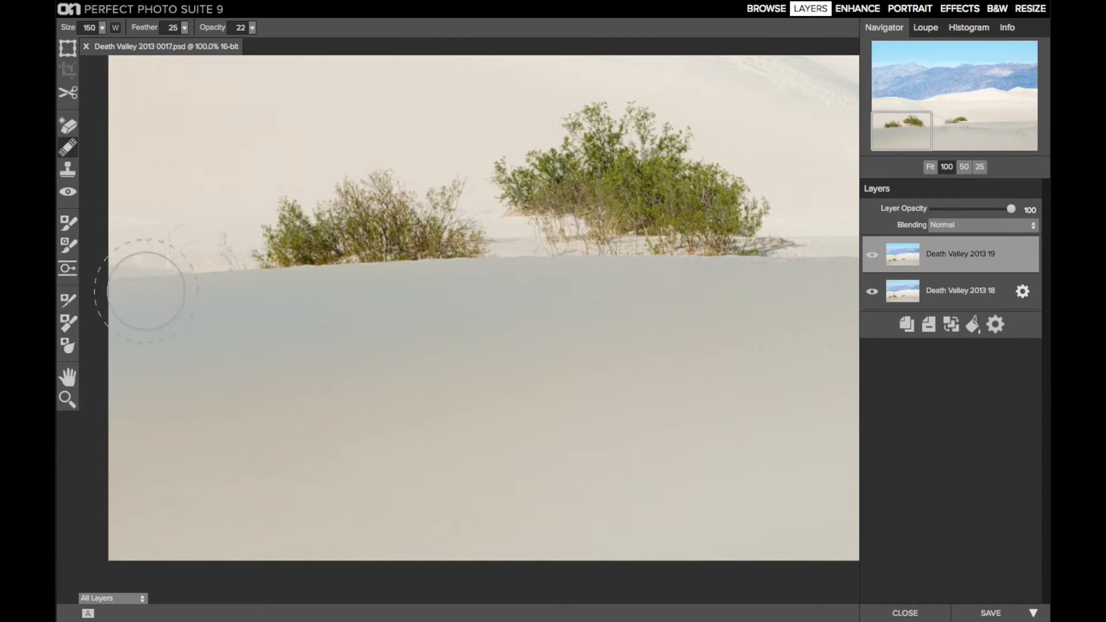
# - With a size-40 brush smooth the last mark at left, then fit the whole photo in view
pyautogui.write('40')
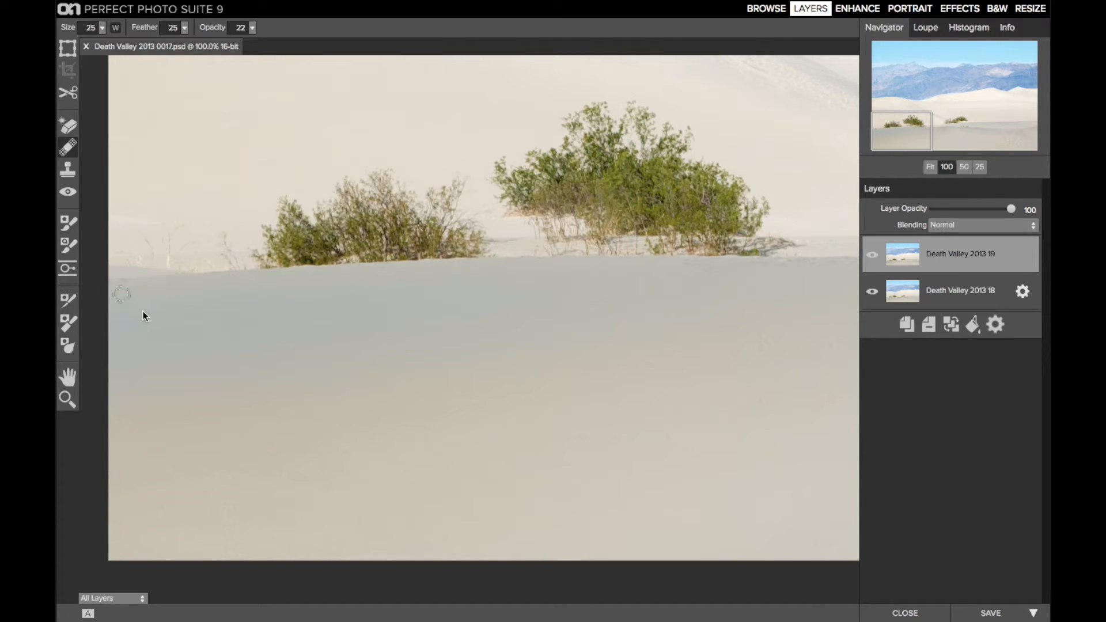
pyautogui.moveTo(113, 279); pyautogui.dragTo(159, 279)
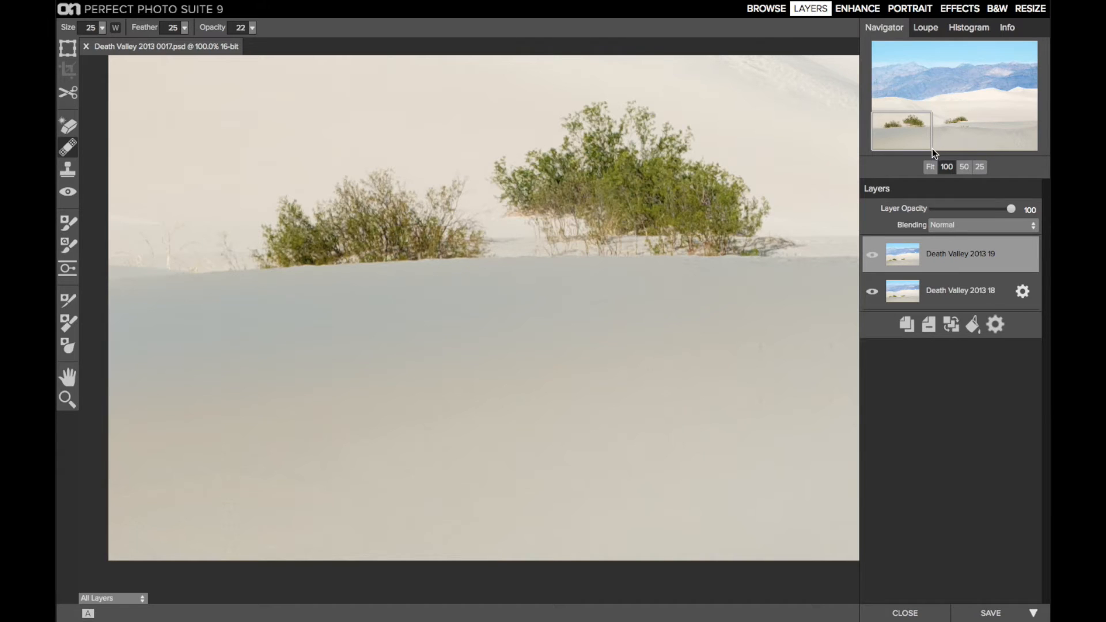
pyautogui.click(930, 167)
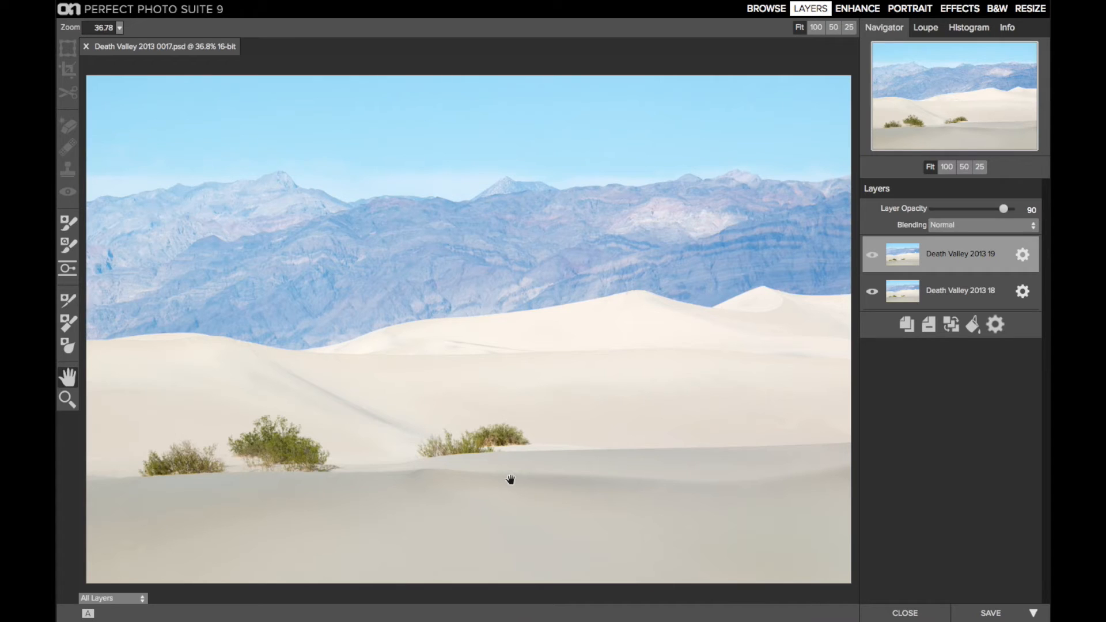
pyautogui.moveTo(907, 279)
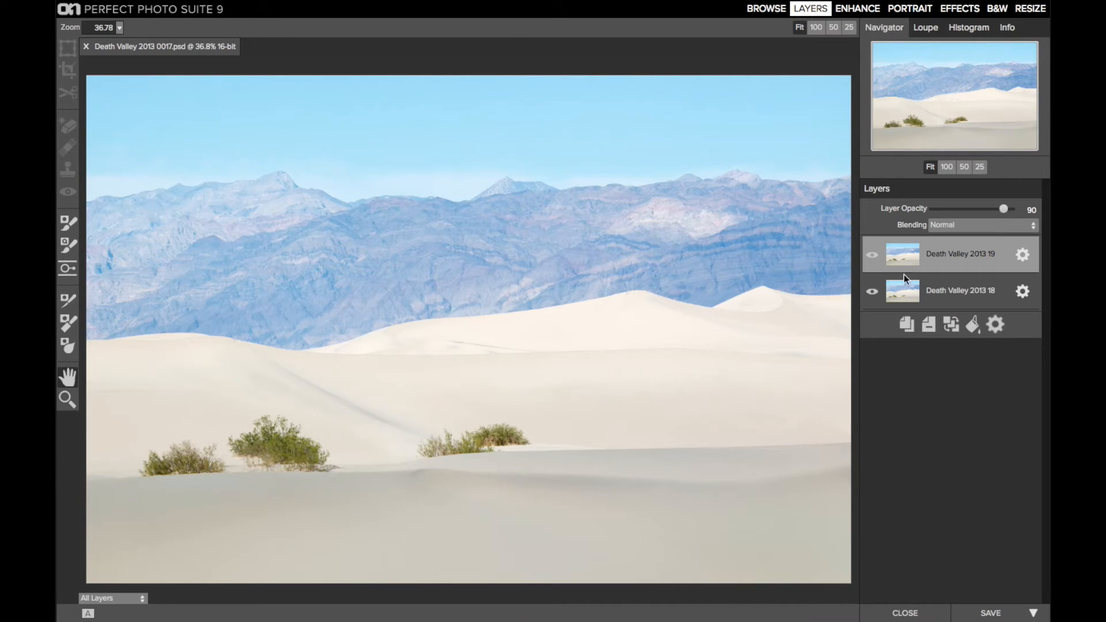
# - Toggle the retouched layer to compare before/after, then merge layers into a new layer
pyautogui.click(872, 253)
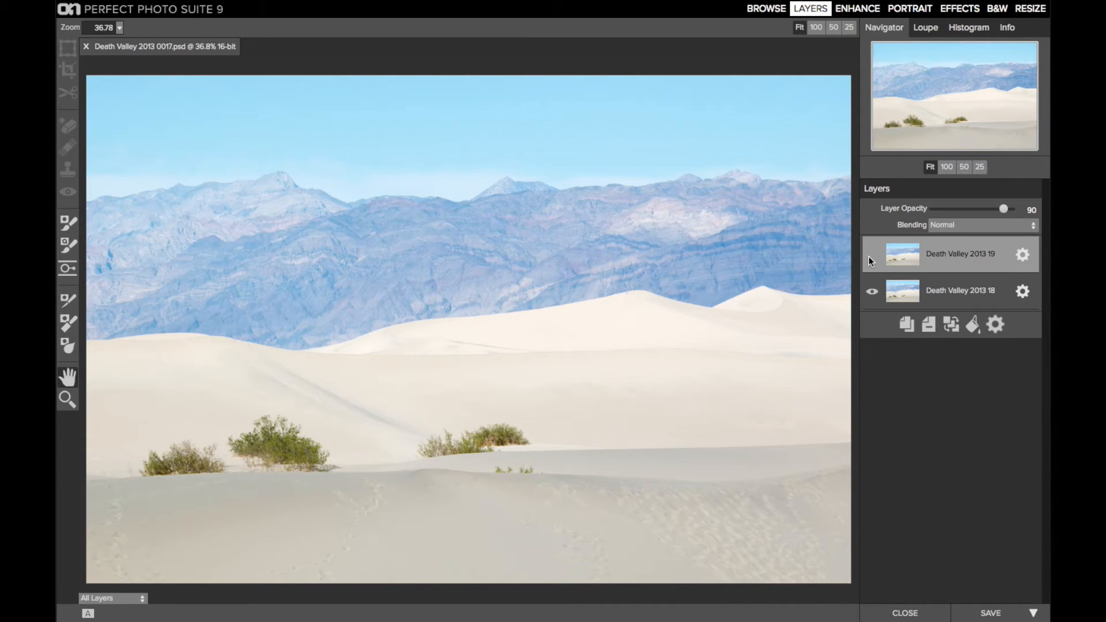
pyautogui.click(872, 253)
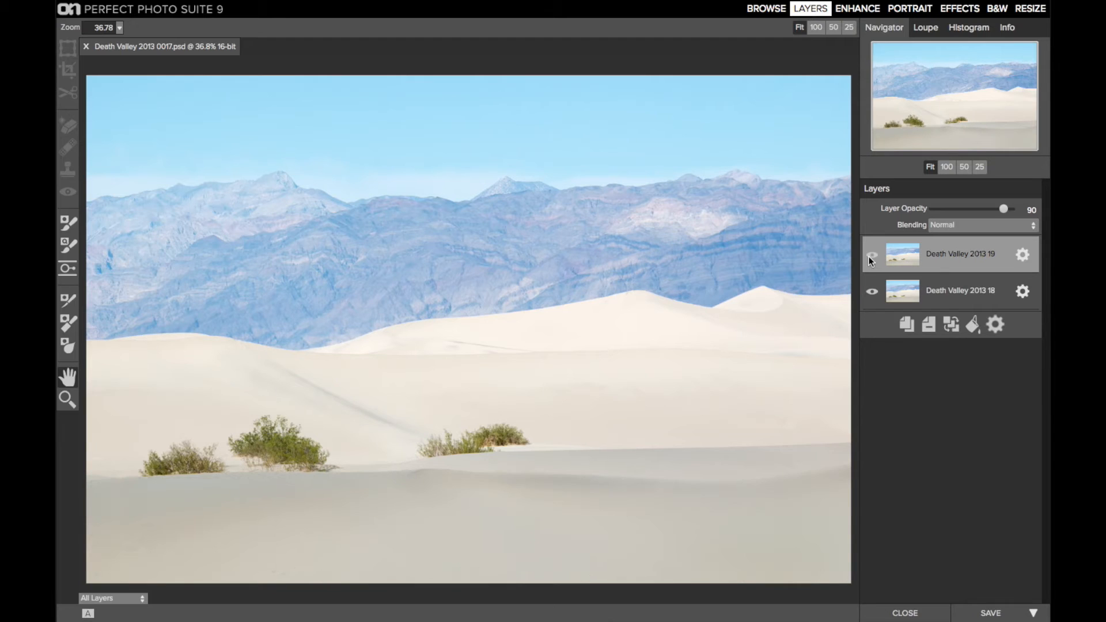
pyautogui.click(872, 255)
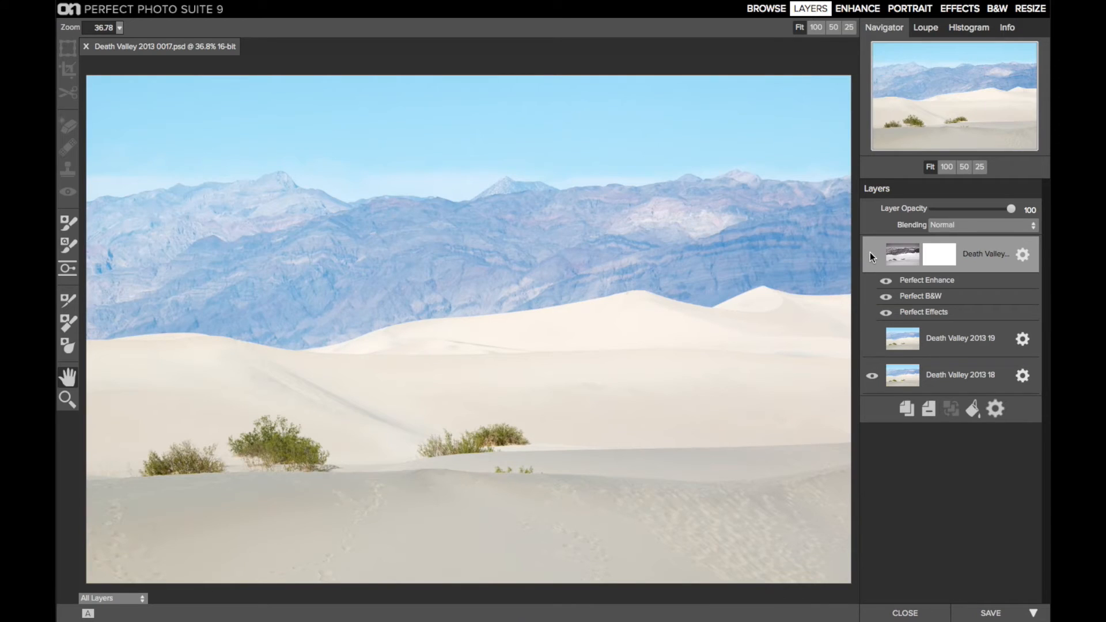
# - Show the merged black-and-white layer and send it to Perfect Effects
pyautogui.click(885, 253)
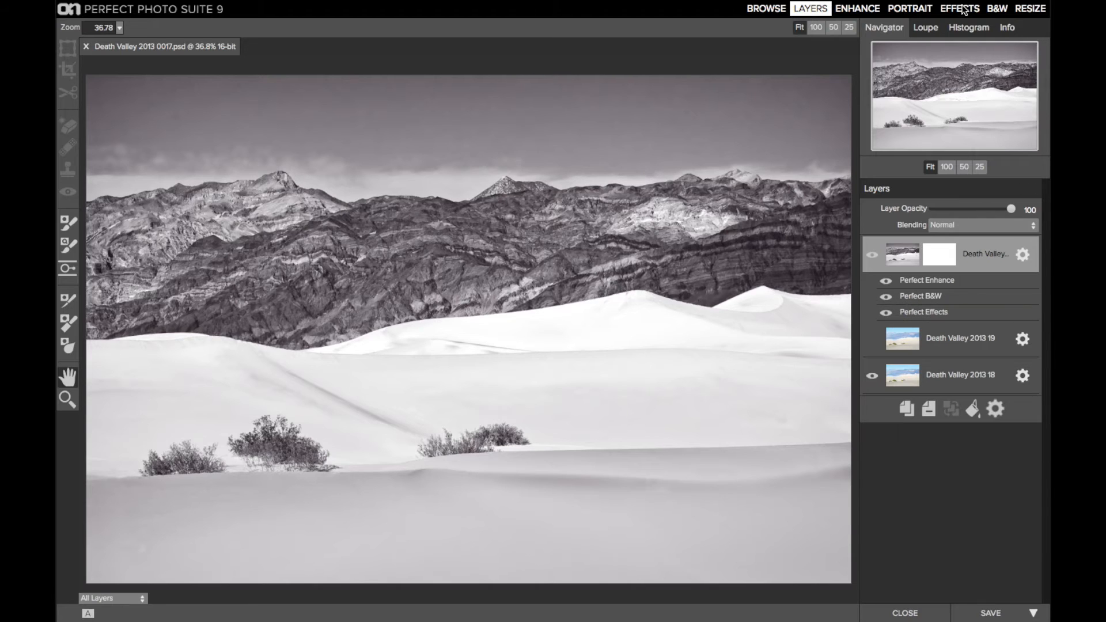
pyautogui.click(960, 8)
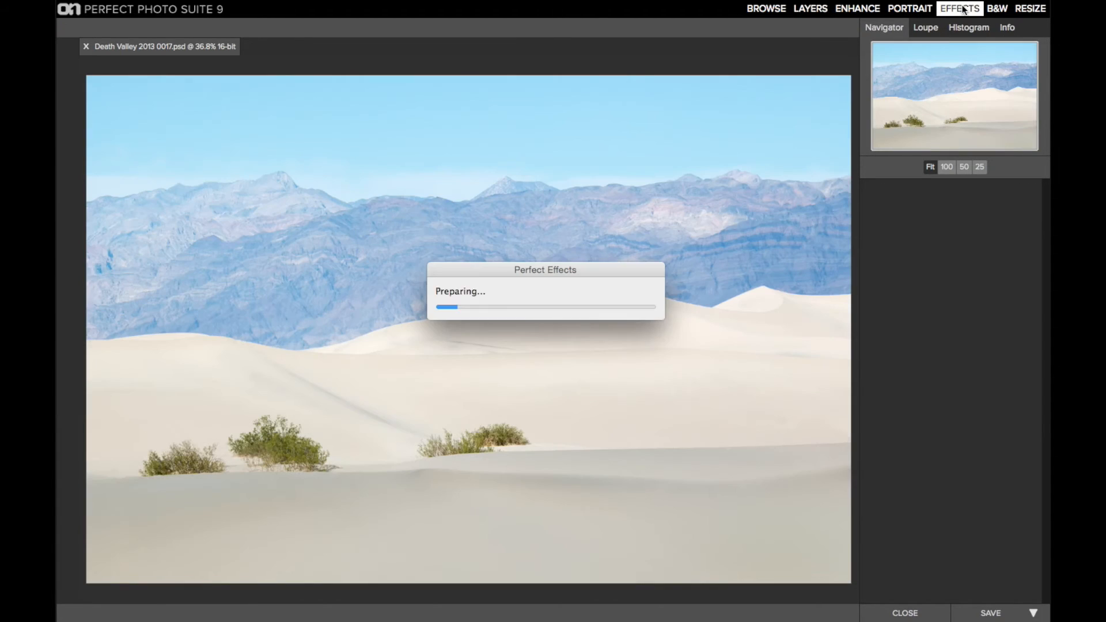
# - In the Perfect Effects filter stack, switch off the Color Enhancer filter
pyautogui.click(960, 8)
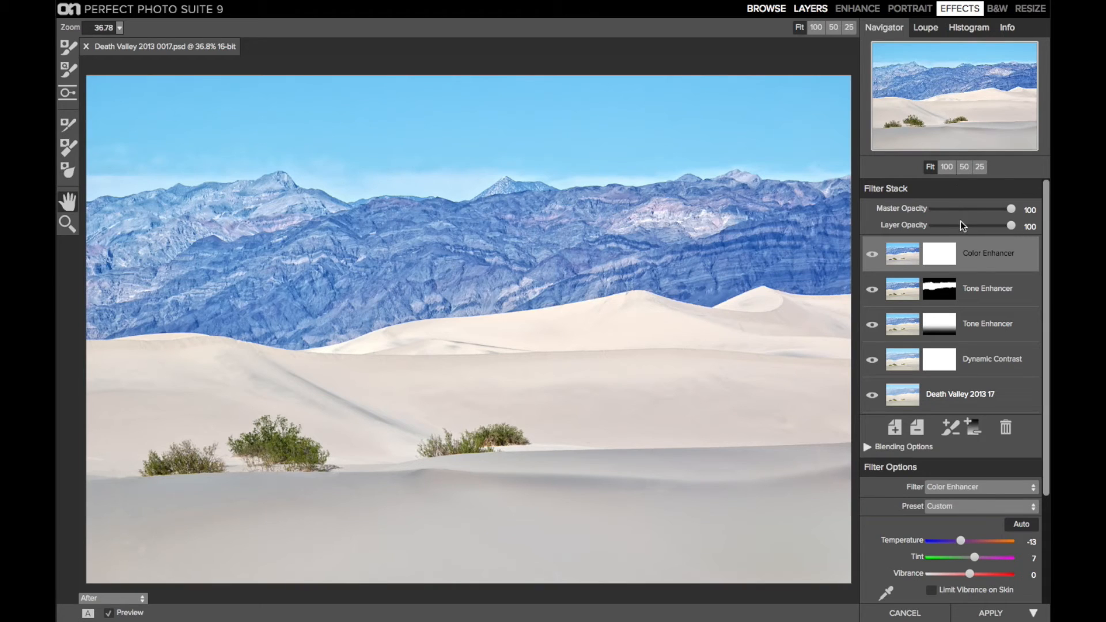
pyautogui.click(992, 358)
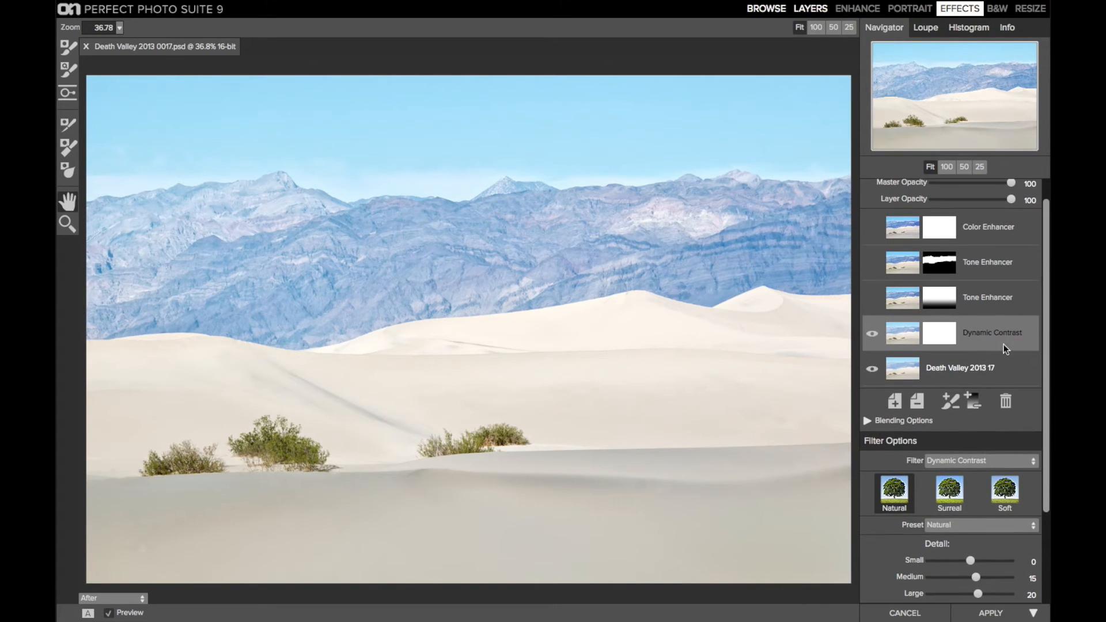
# - Turn both Tone Enhancer filters back on and send the stylized photo to Perfect B&W
pyautogui.click(988, 297)
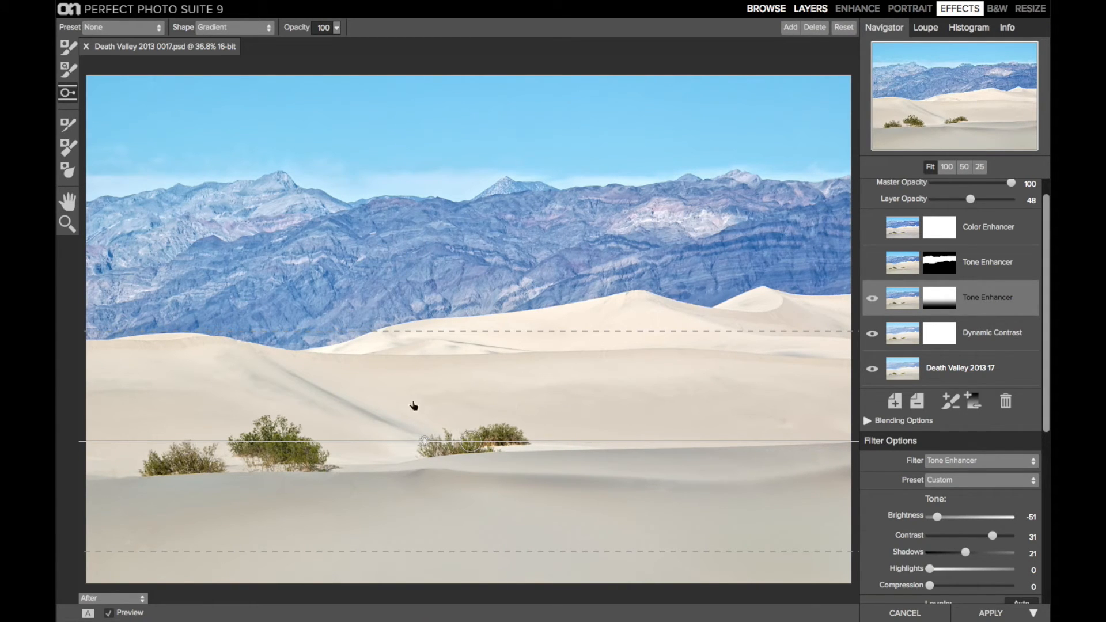
pyautogui.moveTo(349, 276)
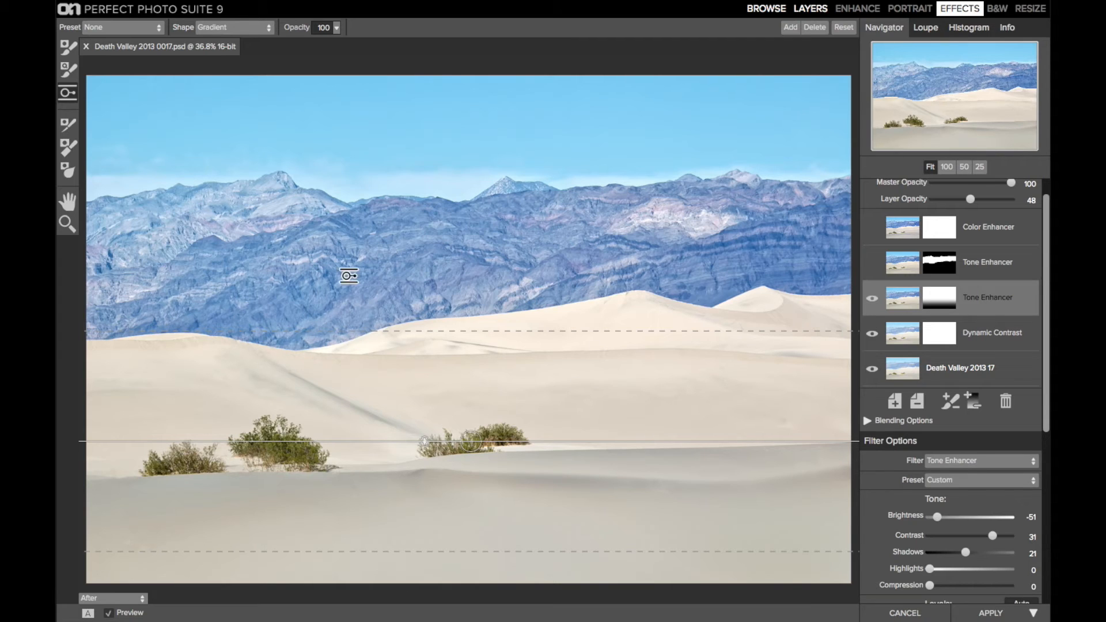
pyautogui.moveTo(725, 507)
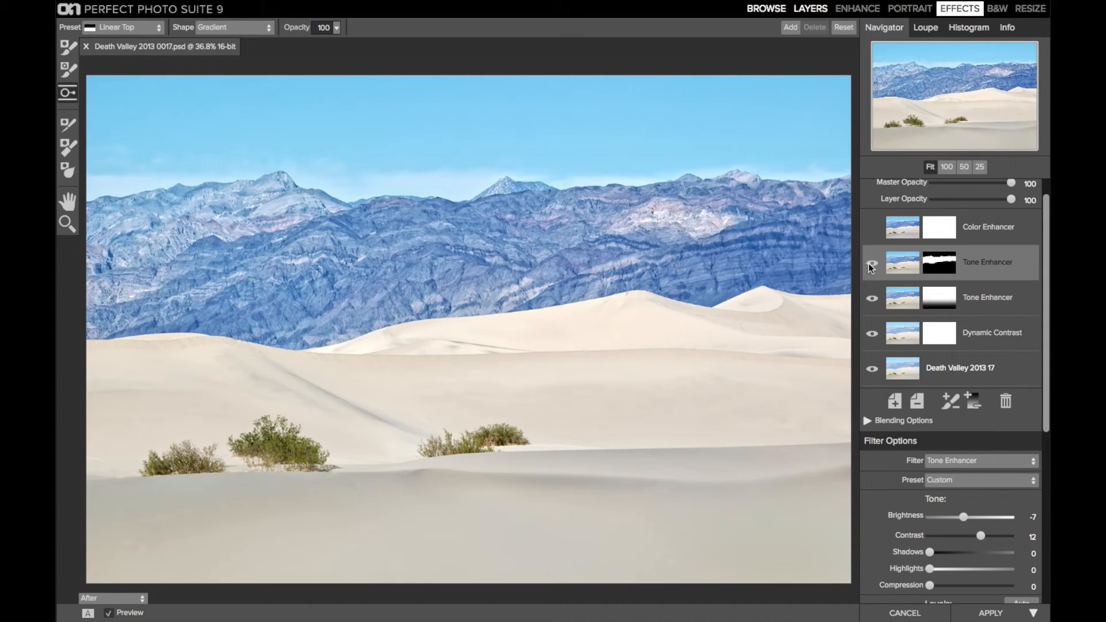
pyautogui.click(872, 263)
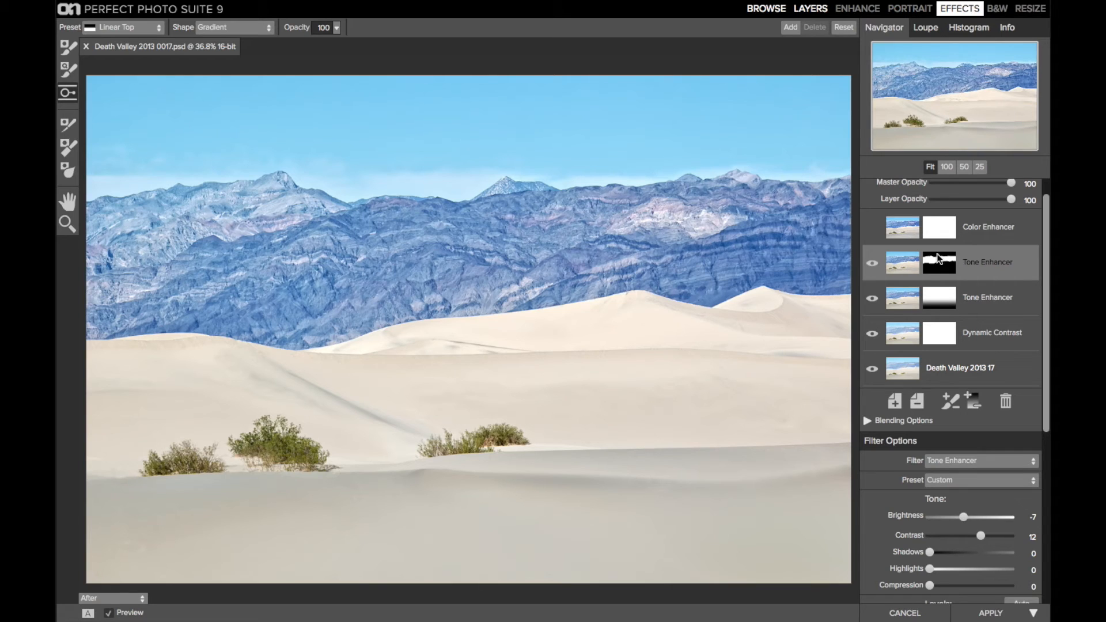
pyautogui.click(987, 227)
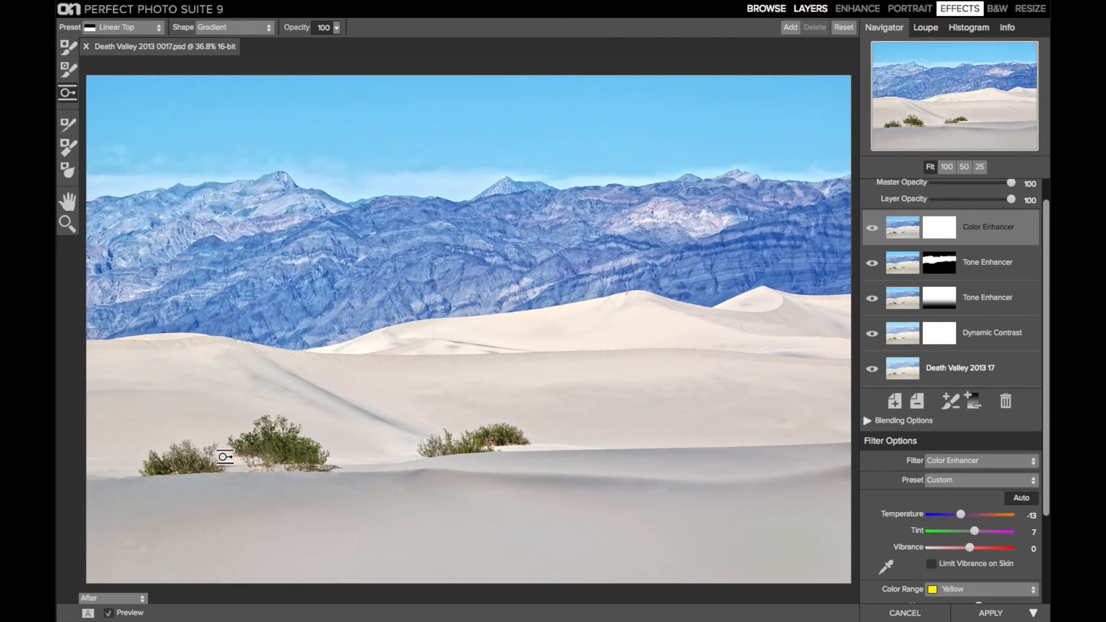
pyautogui.moveTo(445, 448)
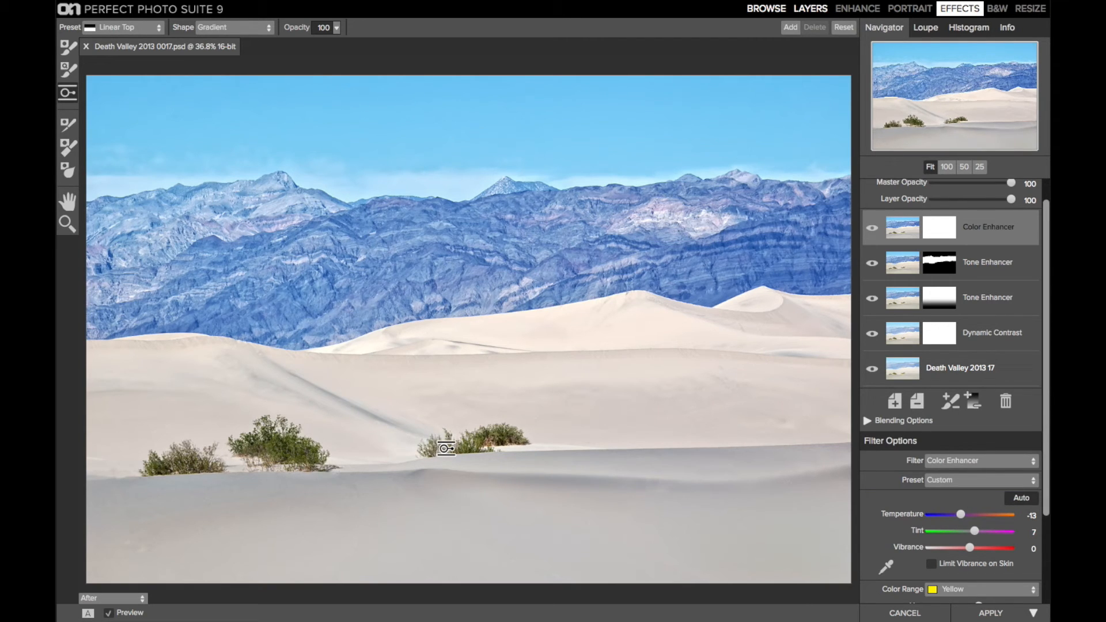
pyautogui.click(998, 8)
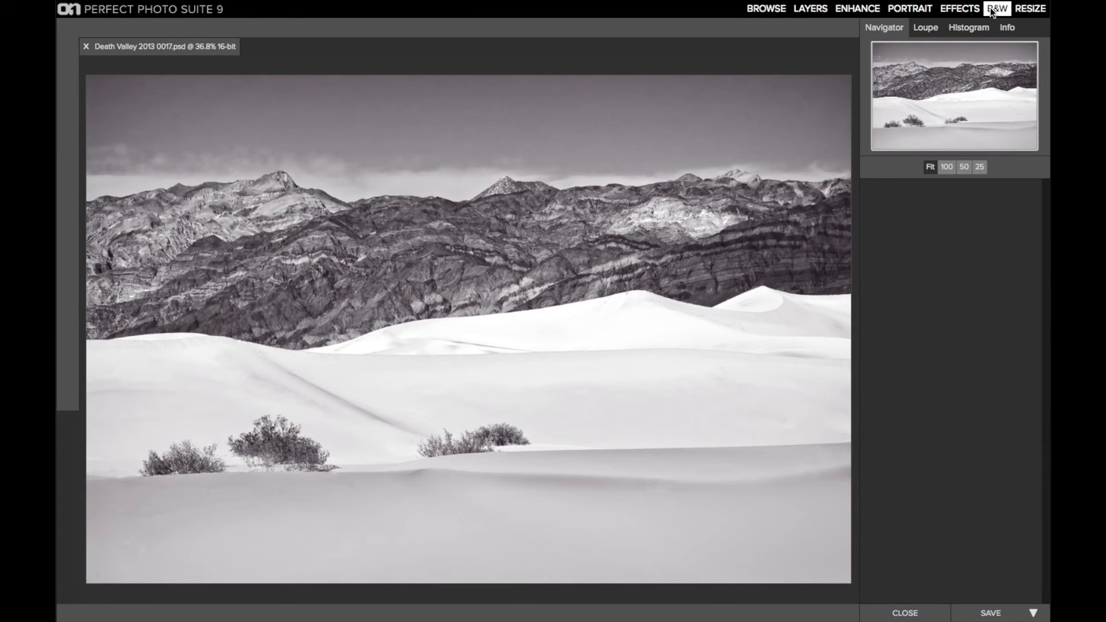
# - Apply the Red filter color response, test the Aqua slider and return it to -42
pyautogui.click(996, 8)
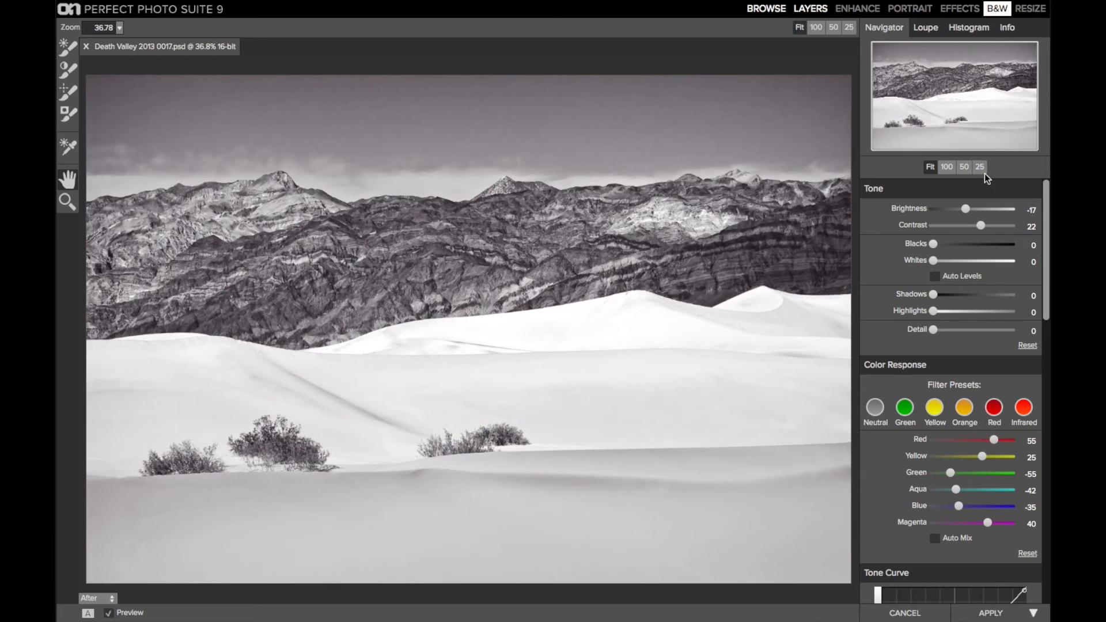
pyautogui.moveTo(978, 235)
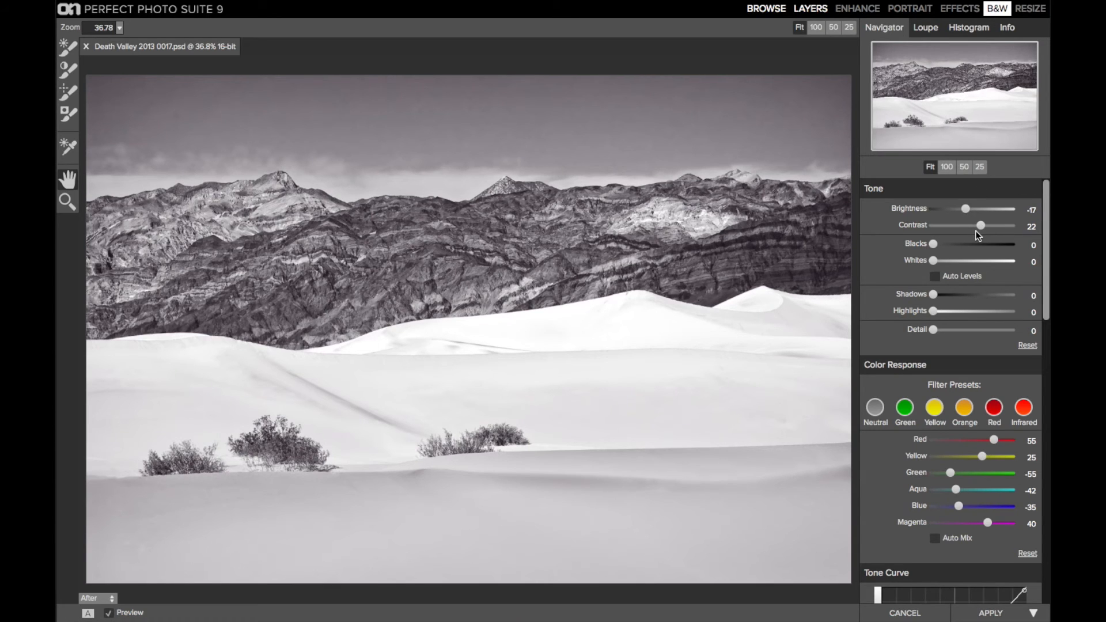
pyautogui.moveTo(979, 224)
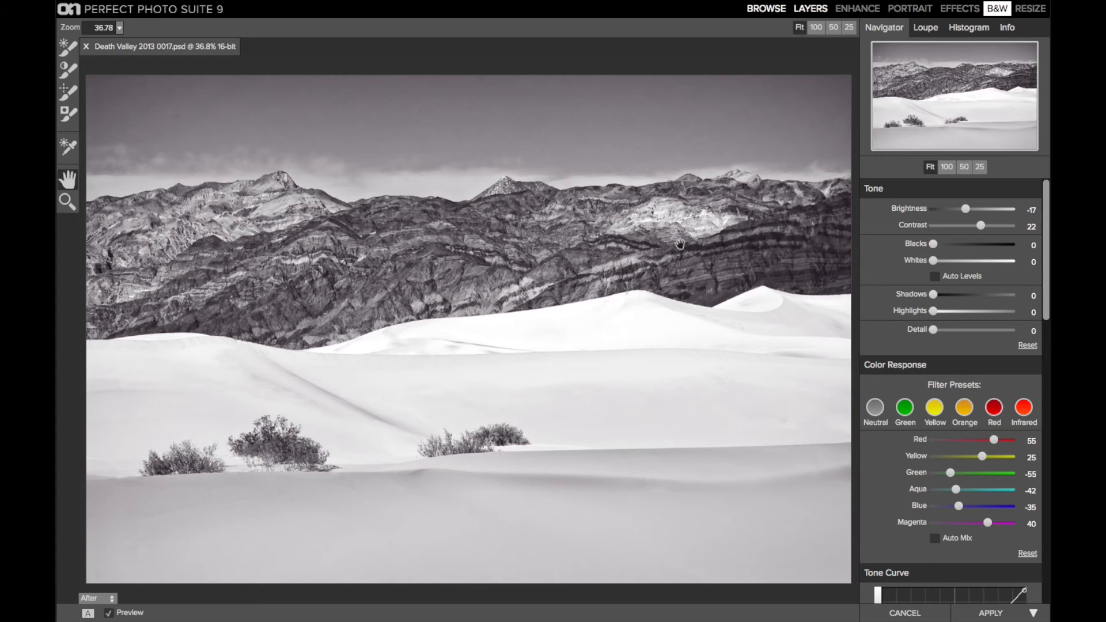
pyautogui.moveTo(739, 266)
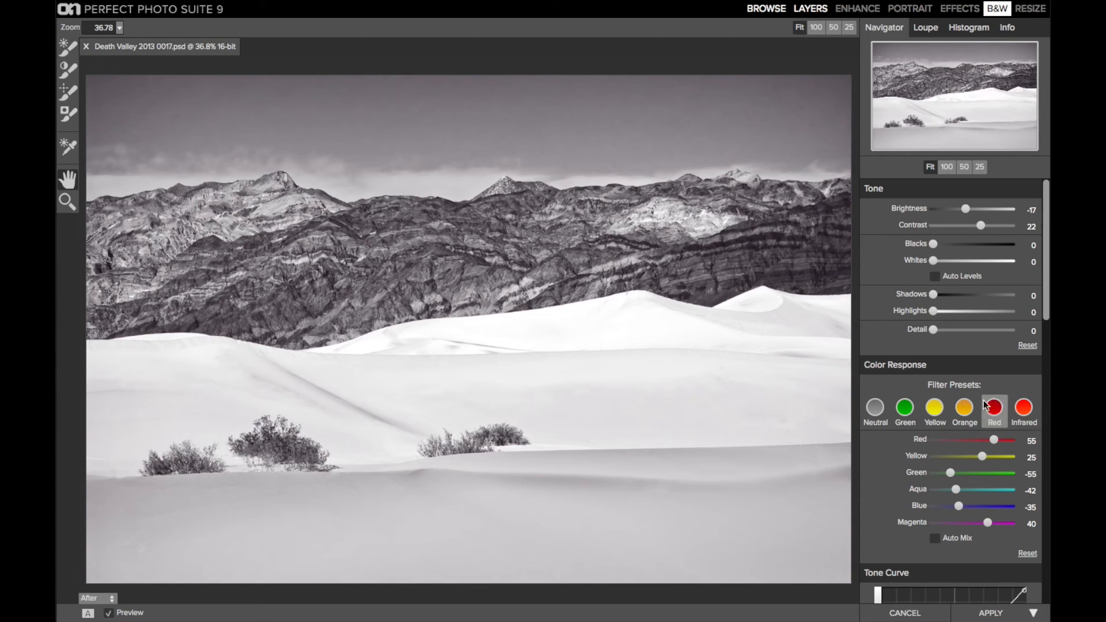
pyautogui.moveTo(994, 407)
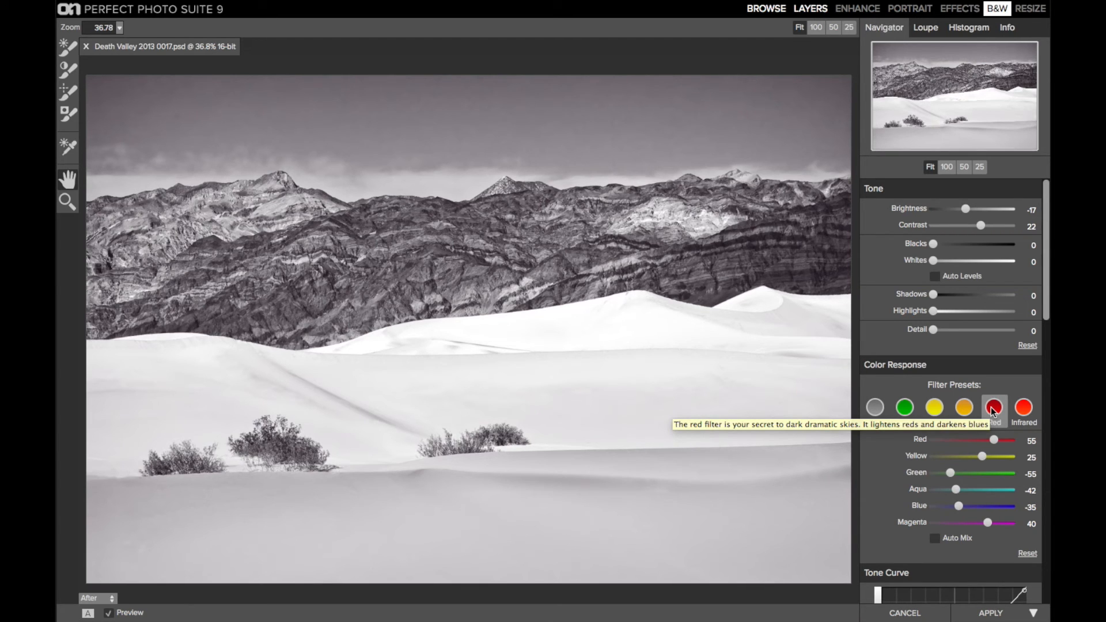
pyautogui.moveTo(957, 501)
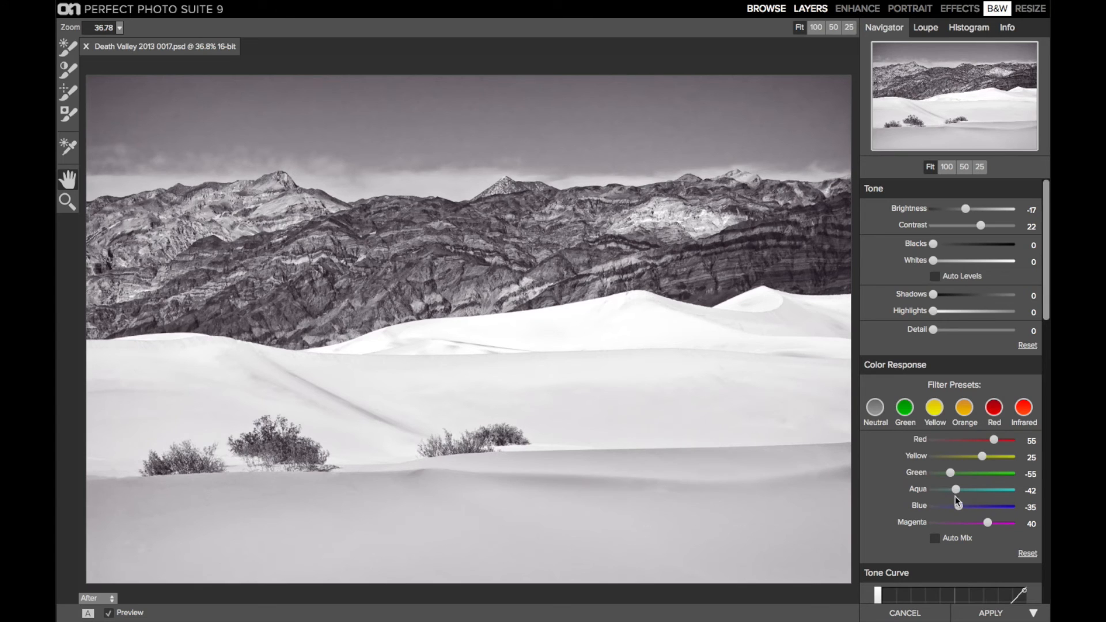
pyautogui.click(995, 407)
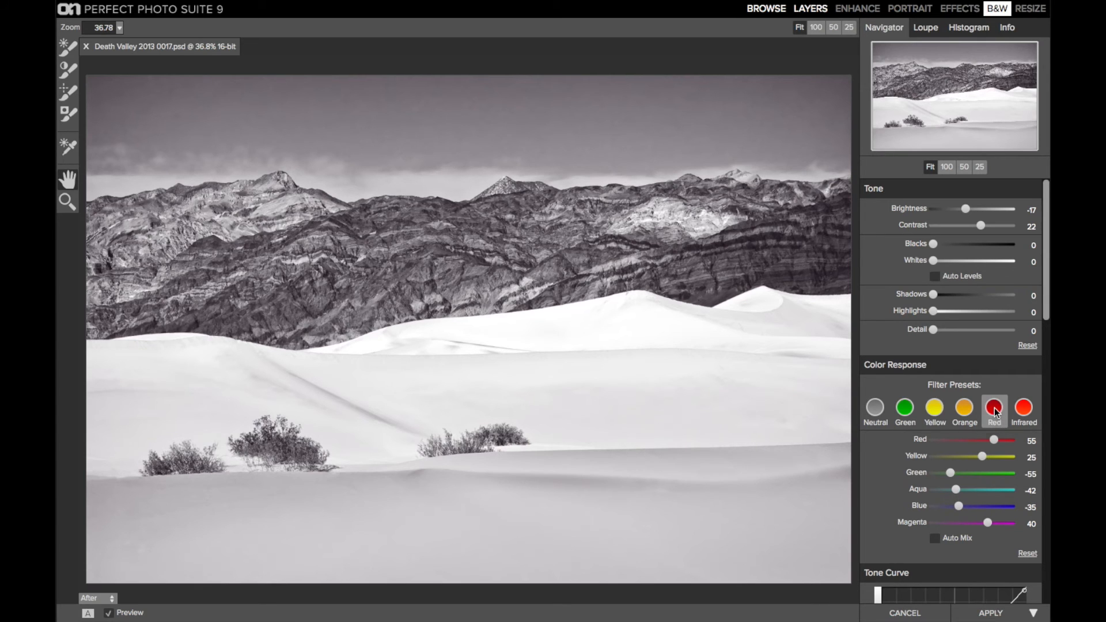
pyautogui.moveTo(954, 488); pyautogui.dragTo(941, 489)
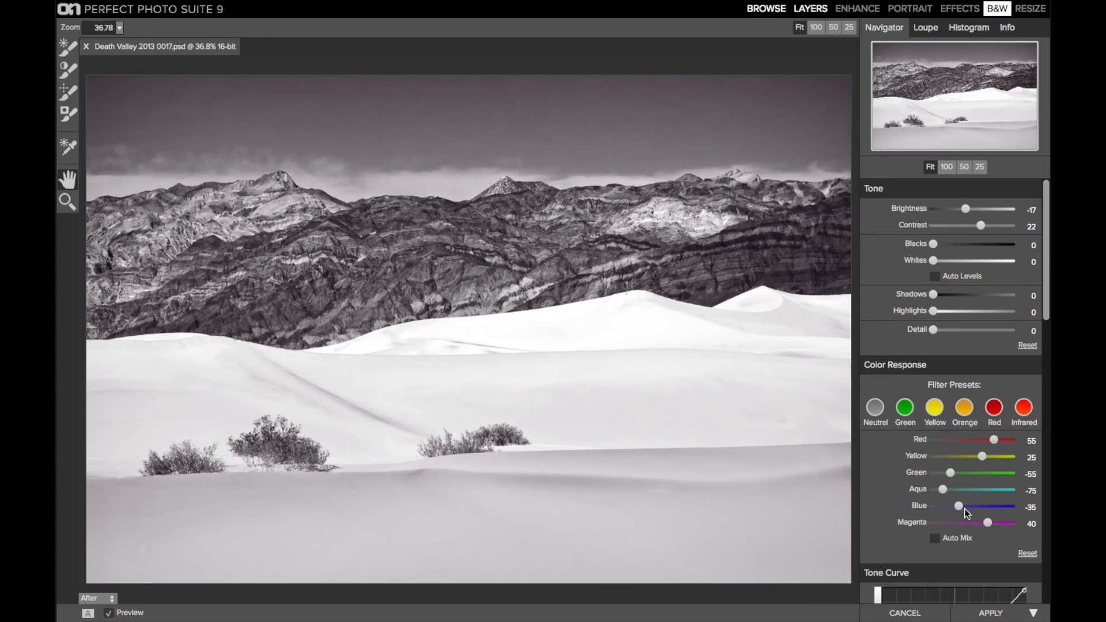
pyautogui.moveTo(941, 490); pyautogui.dragTo(957, 489)
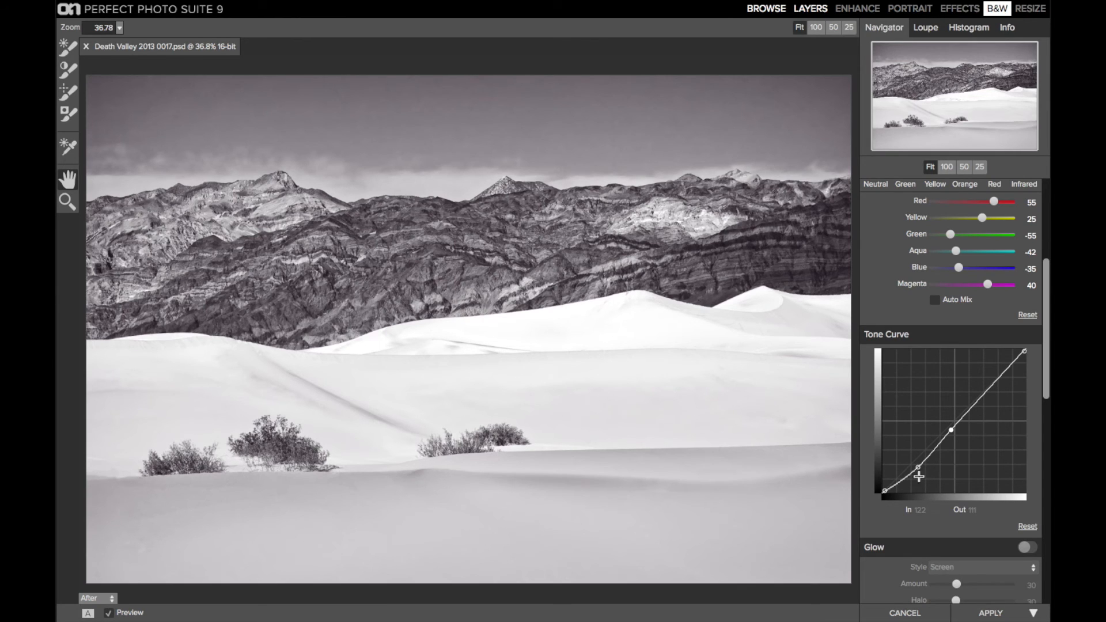
pyautogui.moveTo(918, 476)
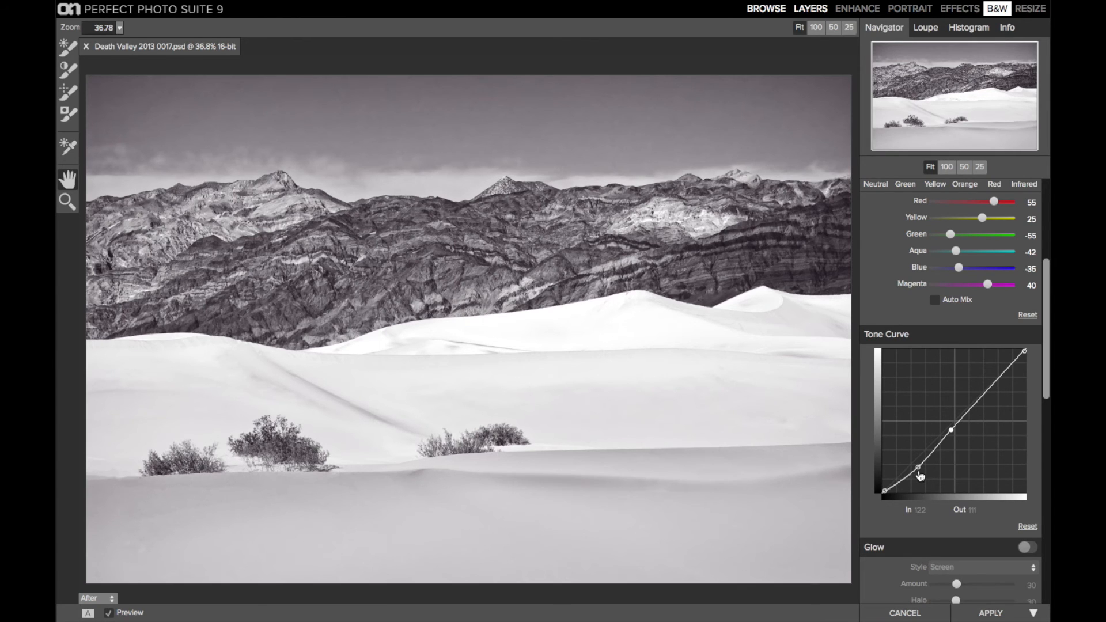
# - Pull a shadow point below the tone curve, trying darker settings and settling on a gentle dip
pyautogui.moveTo(919, 470); pyautogui.dragTo(917, 474)
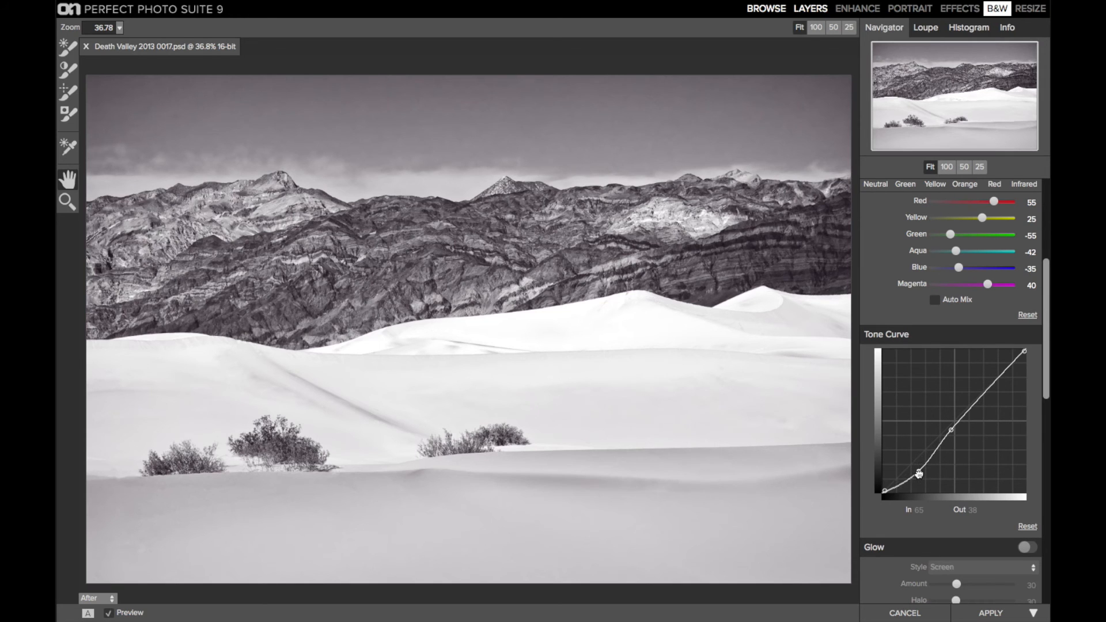
pyautogui.moveTo(918, 472); pyautogui.dragTo(918, 464)
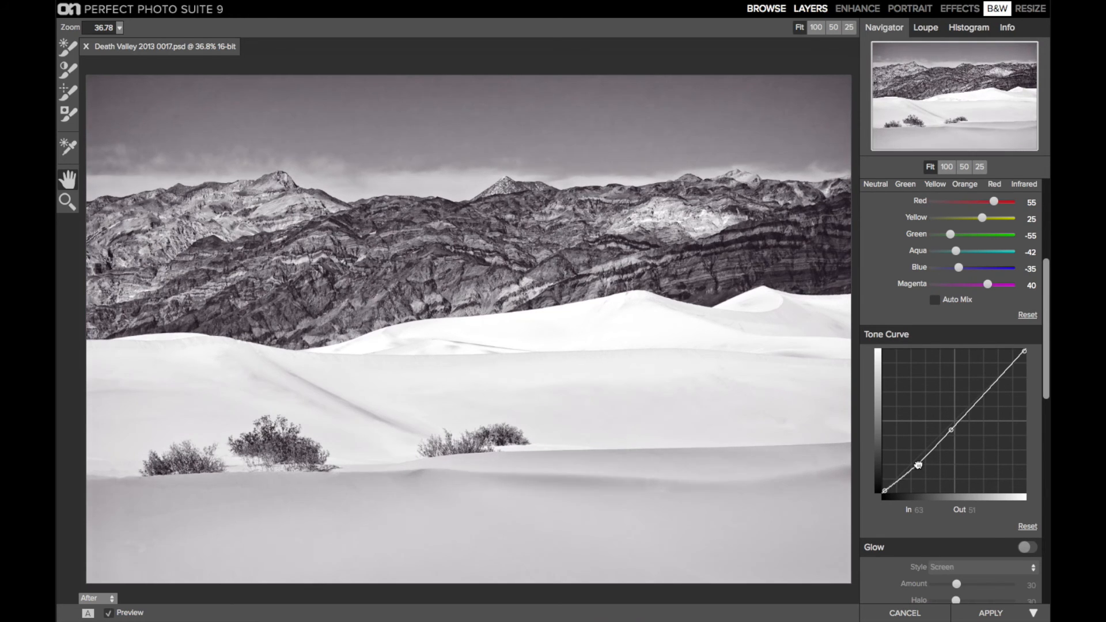
pyautogui.moveTo(919, 464); pyautogui.dragTo(920, 469)
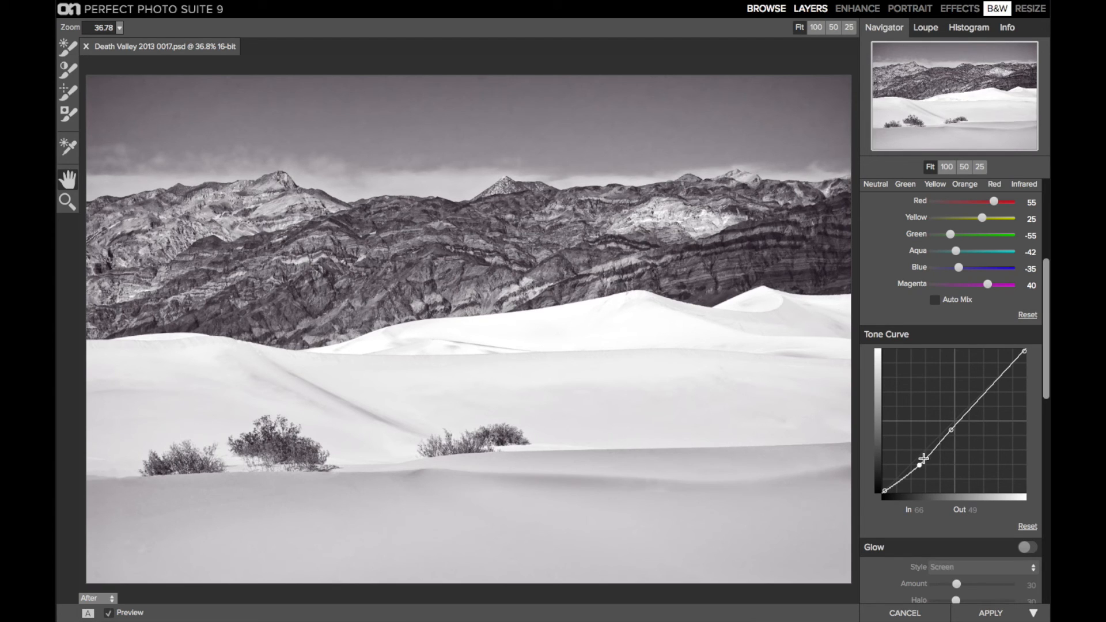
pyautogui.moveTo(922, 458); pyautogui.dragTo(921, 473)
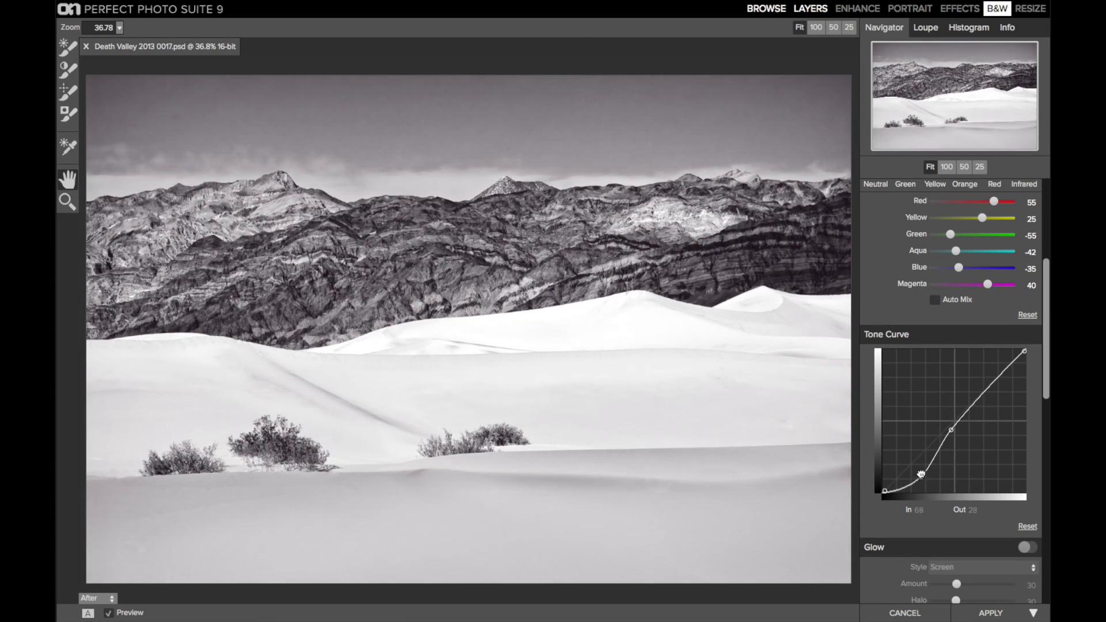
pyautogui.moveTo(920, 473); pyautogui.dragTo(919, 469)
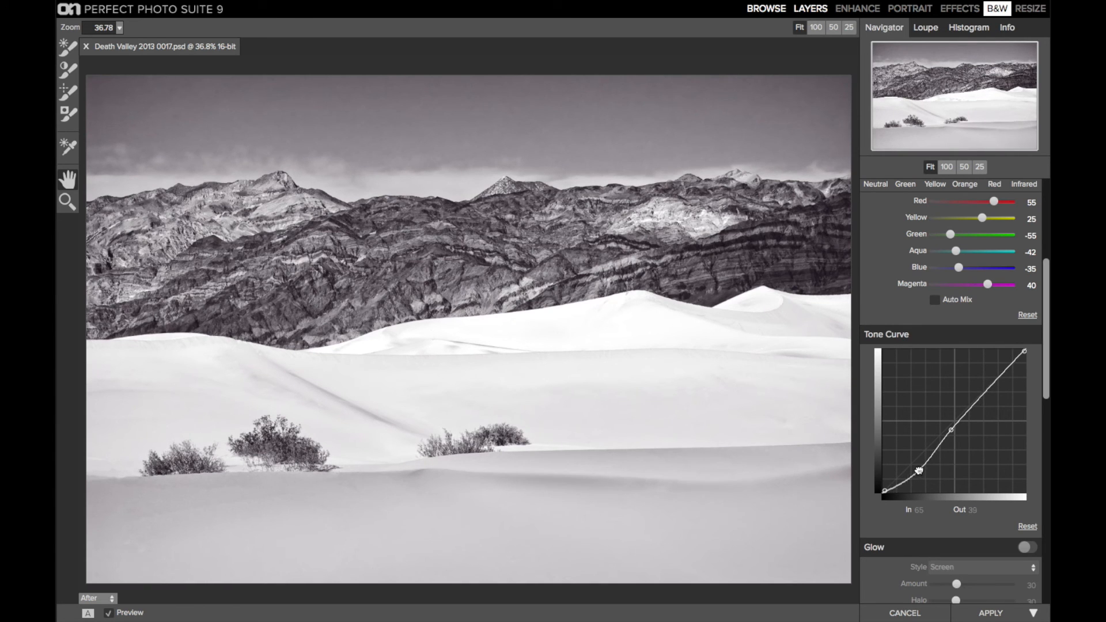
pyautogui.moveTo(918, 471); pyautogui.dragTo(950, 431)
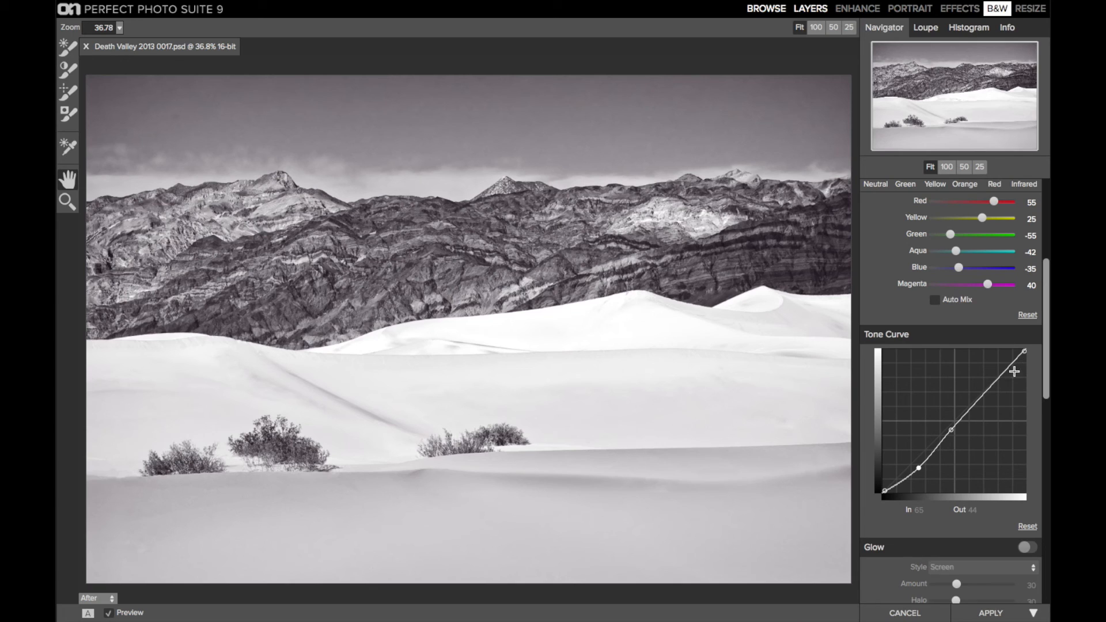
pyautogui.moveTo(968, 444)
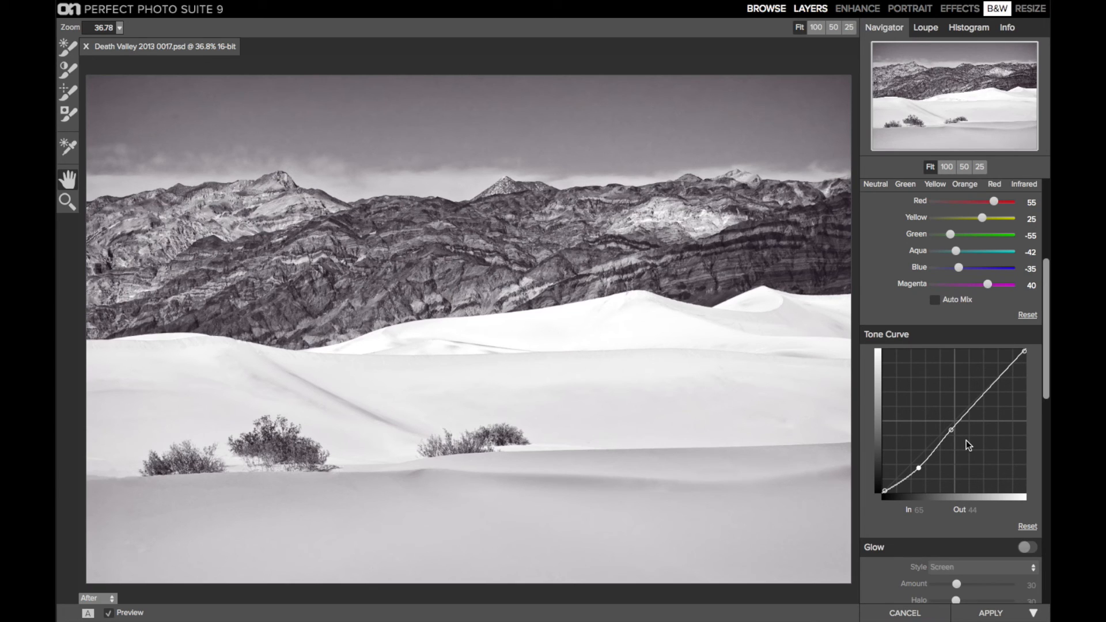
pyautogui.scroll(-3)
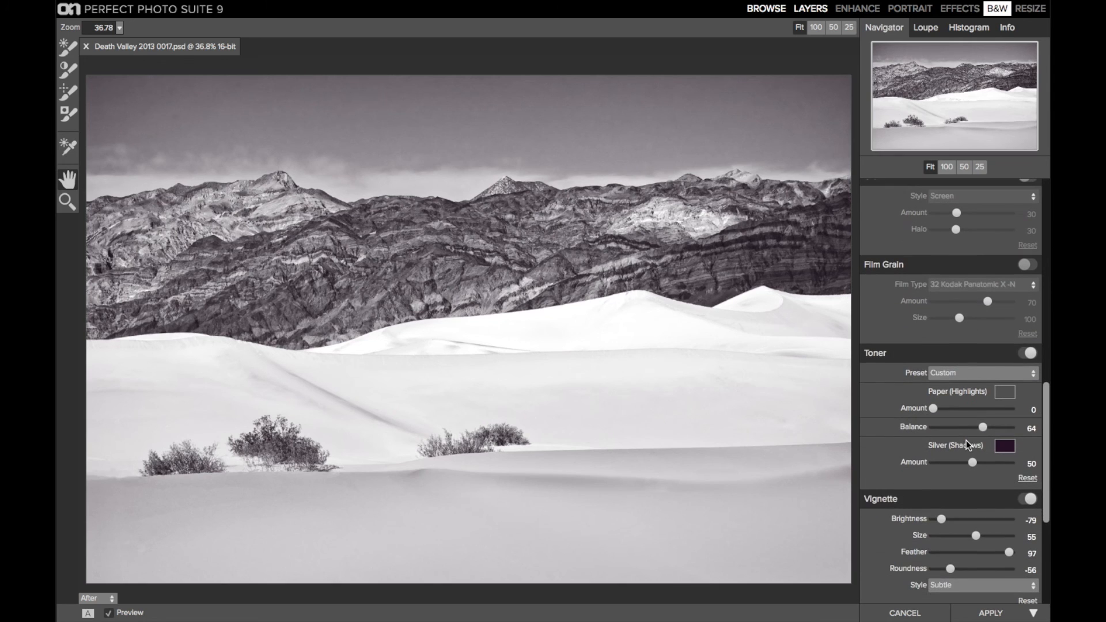
pyautogui.moveTo(961, 383)
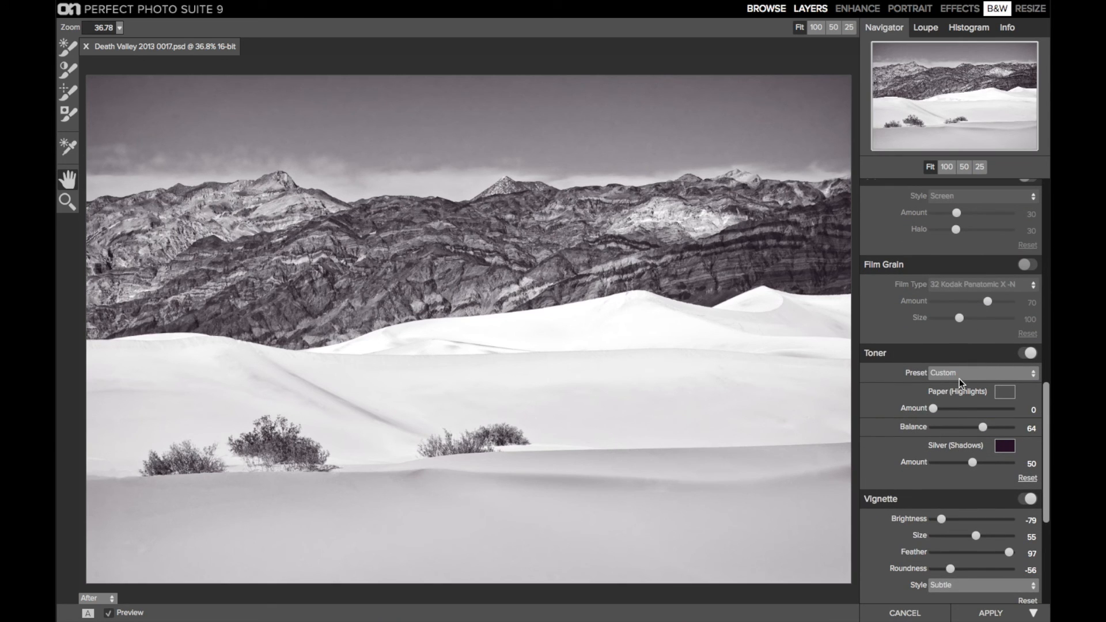
pyautogui.click(980, 372)
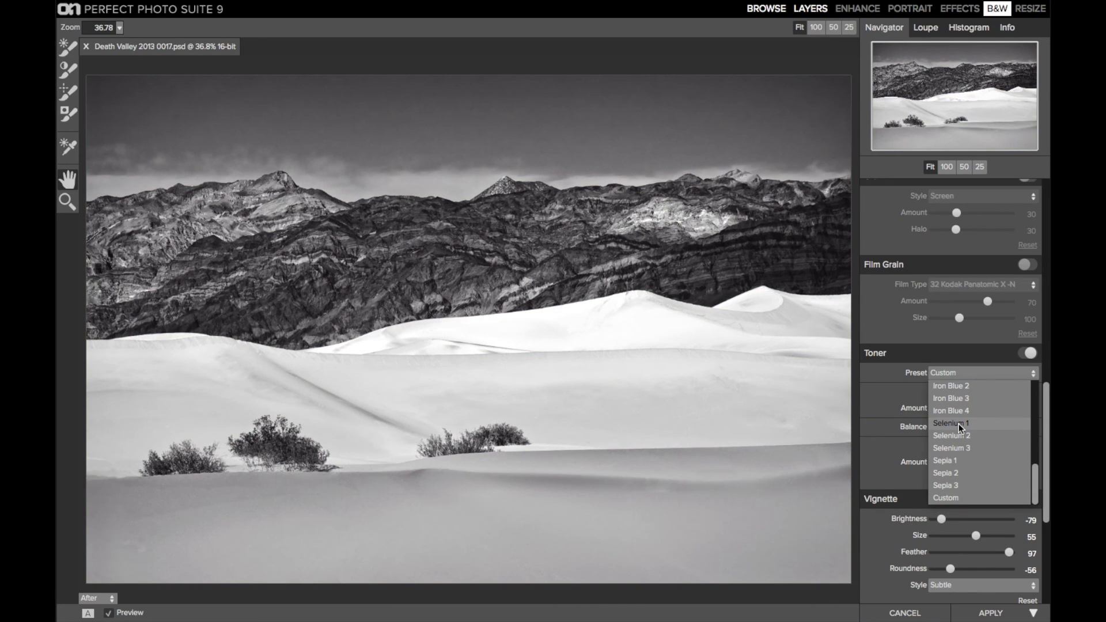
pyautogui.click(951, 423)
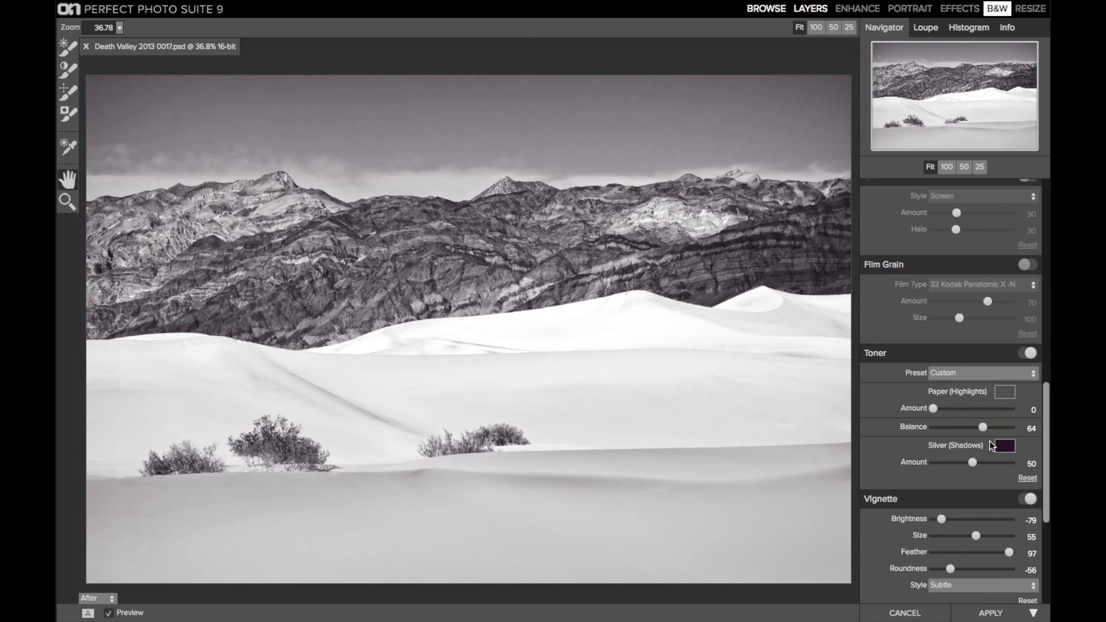
pyautogui.moveTo(972, 462)
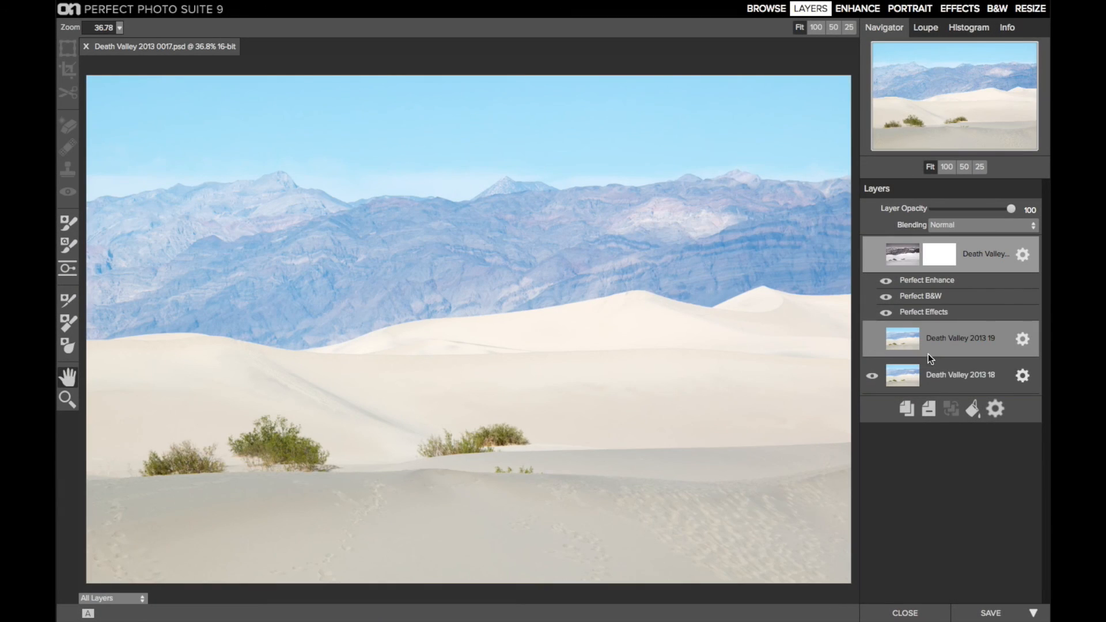
# - Select the Death Valley 2013 19 and 18 layers and make the retouched and B&W layers visible
pyautogui.click(960, 374)
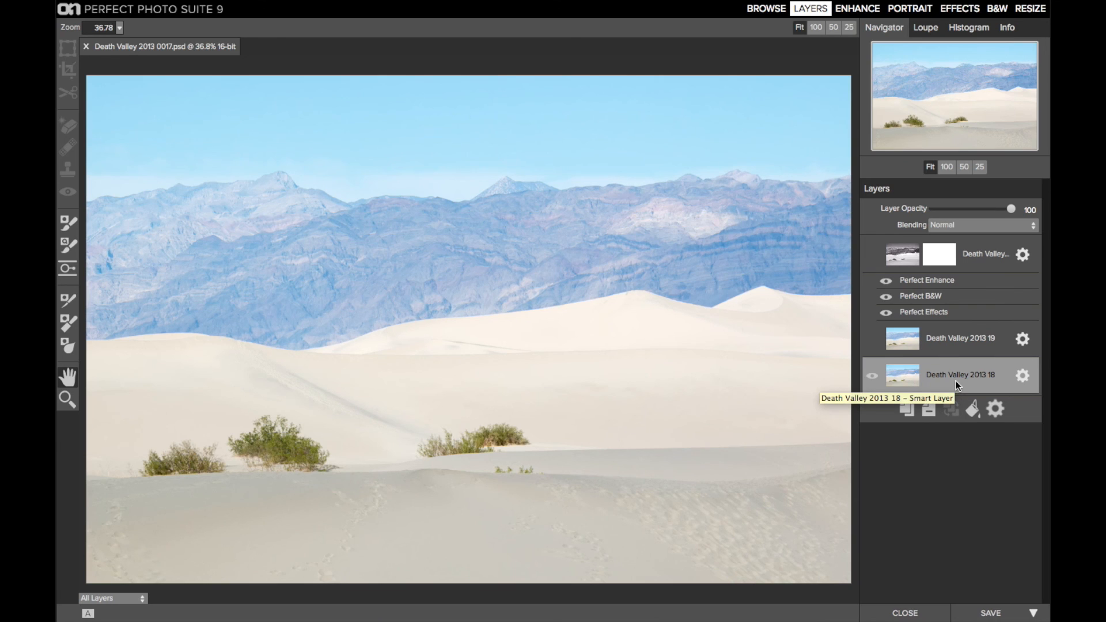
pyautogui.click(960, 339)
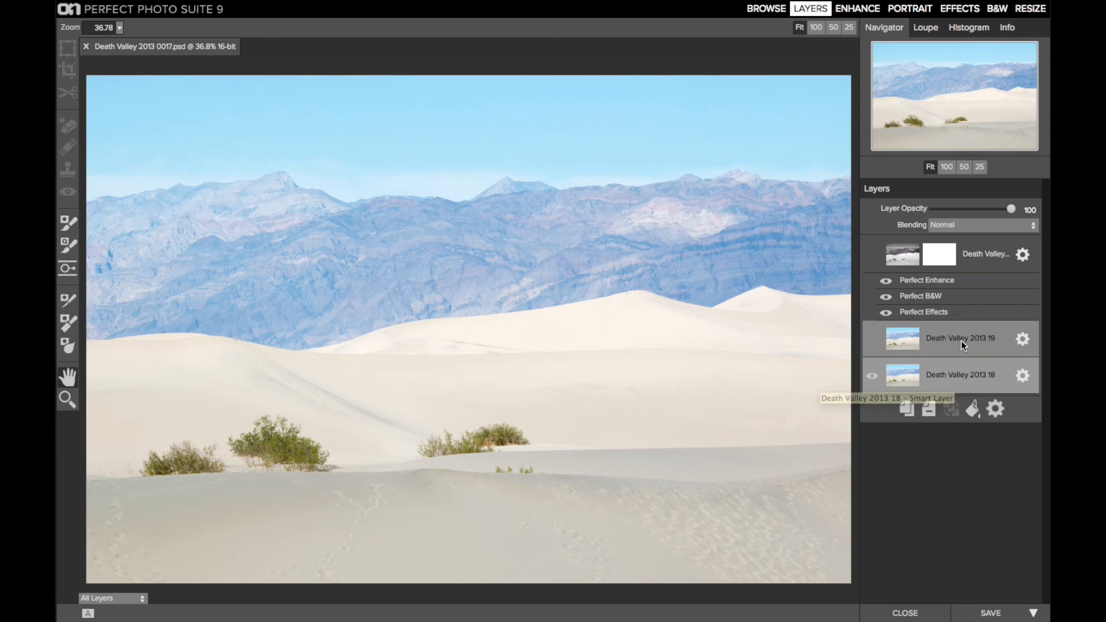
pyautogui.click(885, 339)
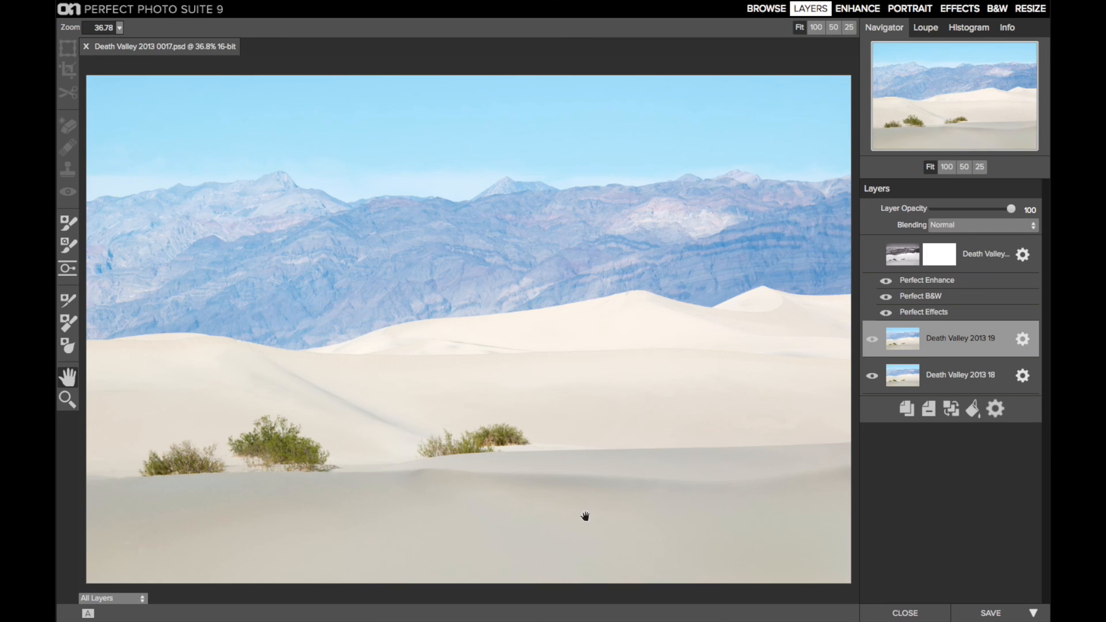
pyautogui.moveTo(550, 473)
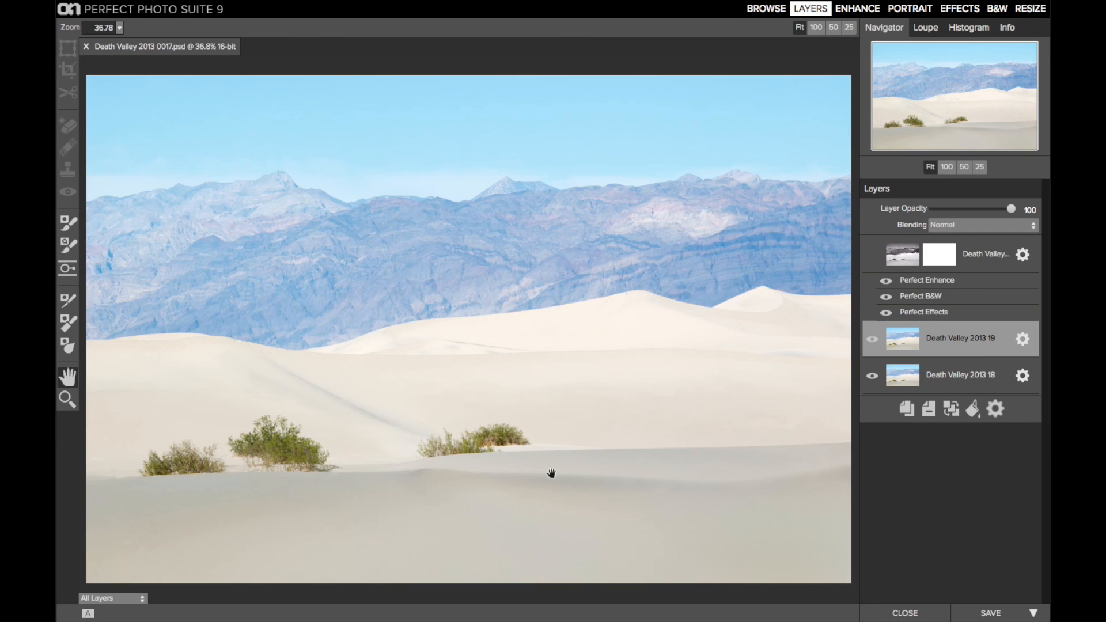
pyautogui.click(886, 254)
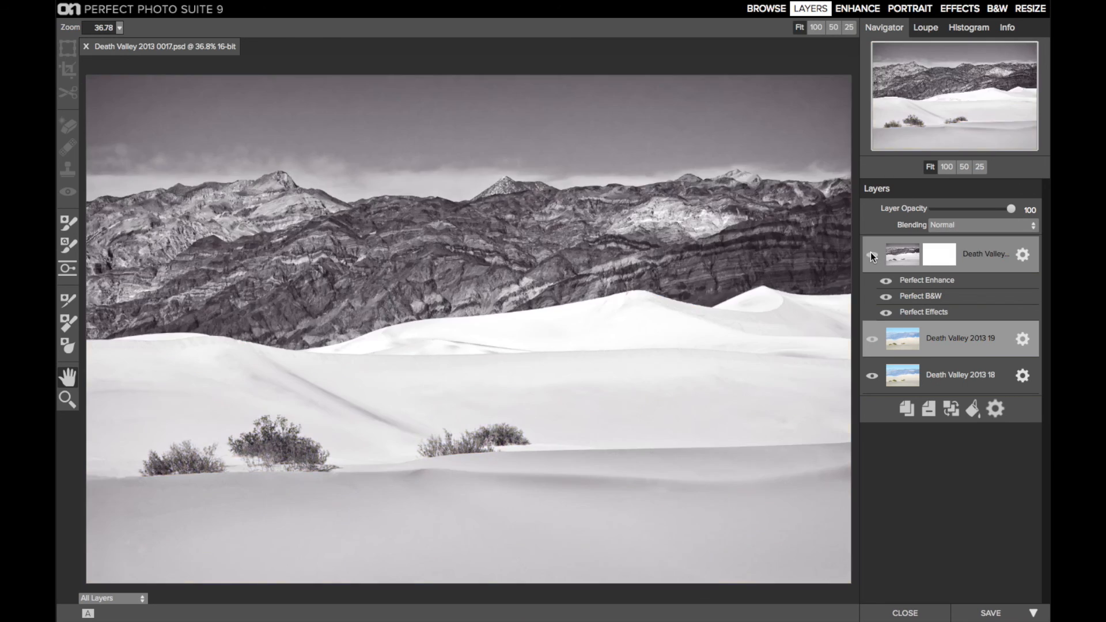